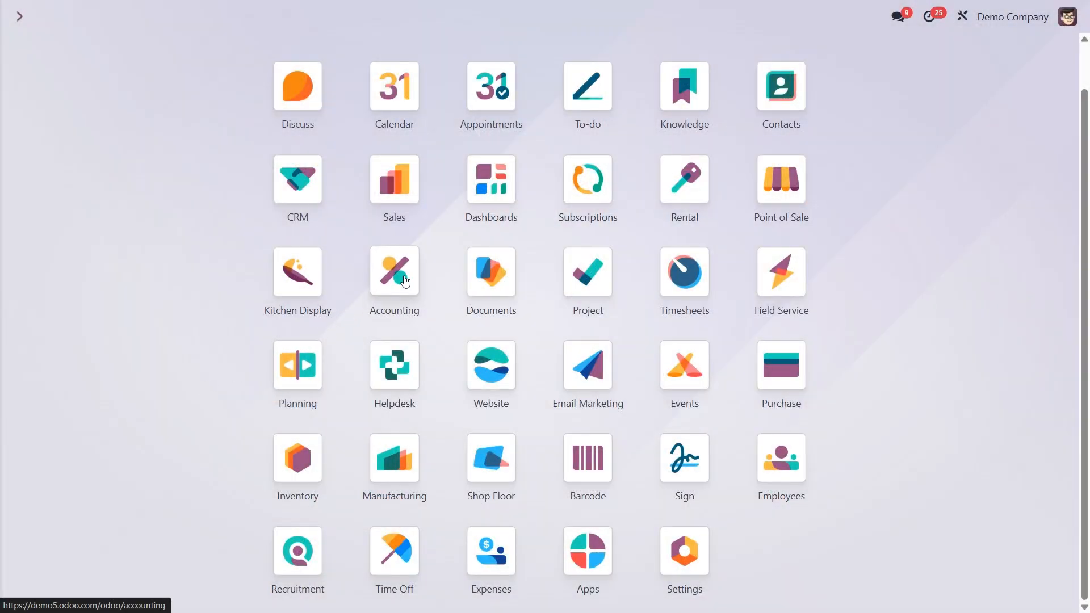
# Step: From the Accounting app's Configuration settings, launch the Accounting Import guide
pyautogui.click(394, 271)
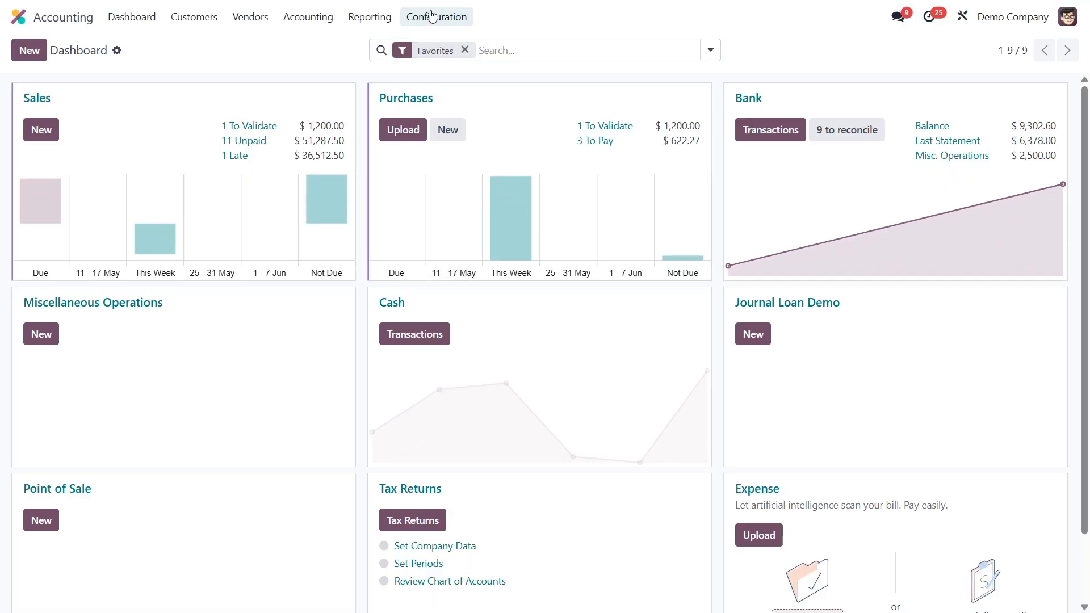
pyautogui.click(436, 16)
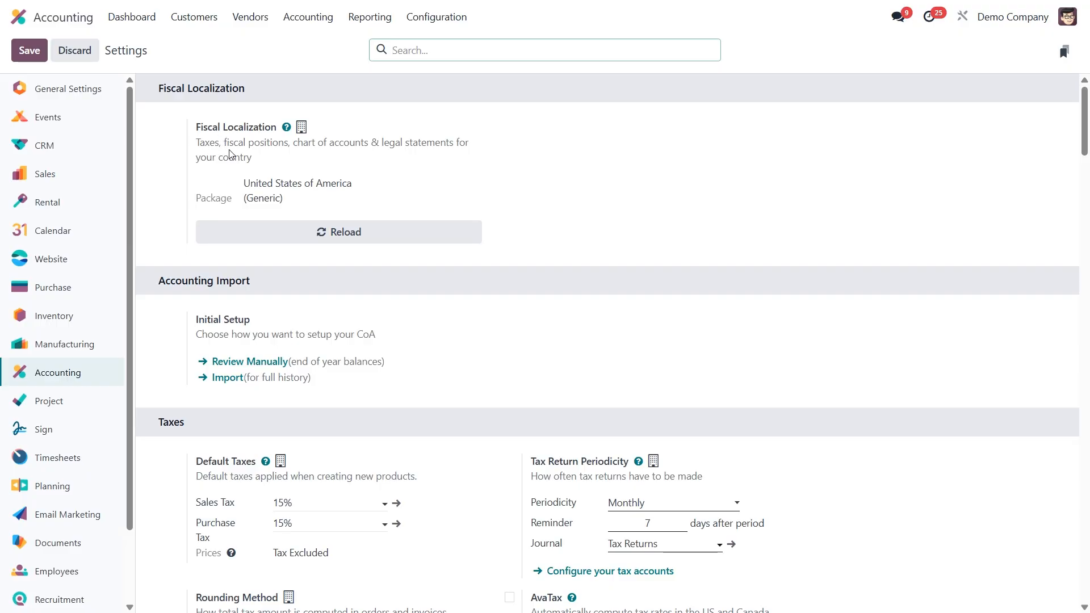
pyautogui.moveTo(252, 182)
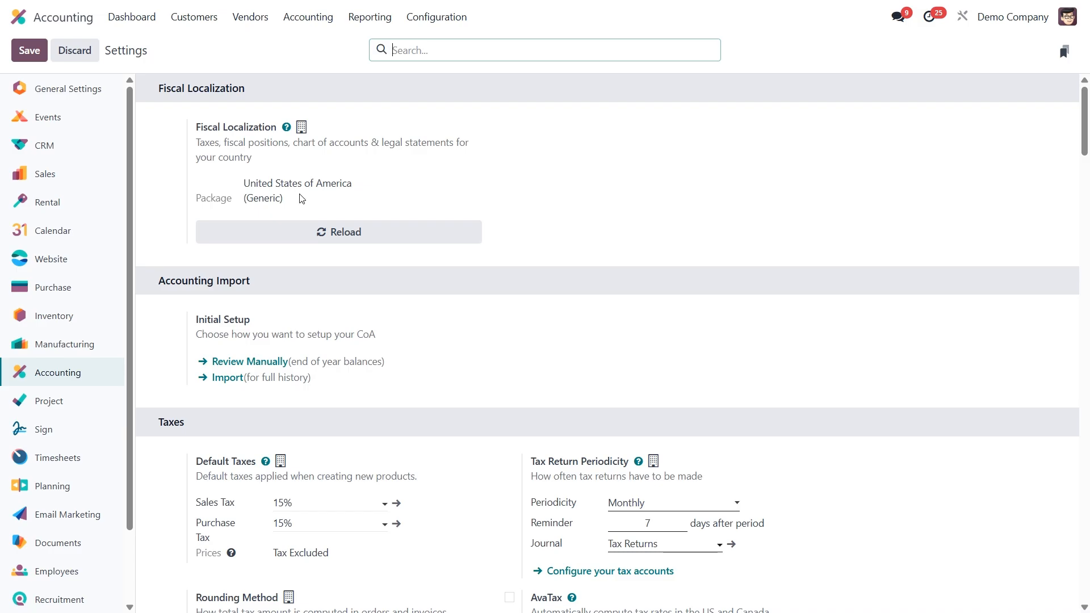
pyautogui.moveTo(223, 295)
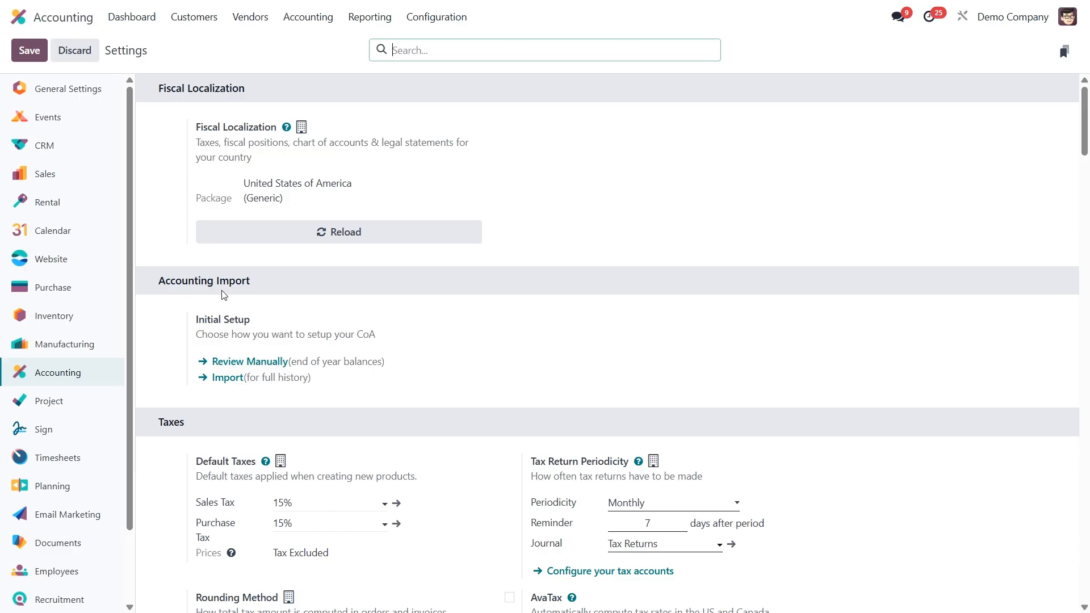
pyautogui.moveTo(226, 377)
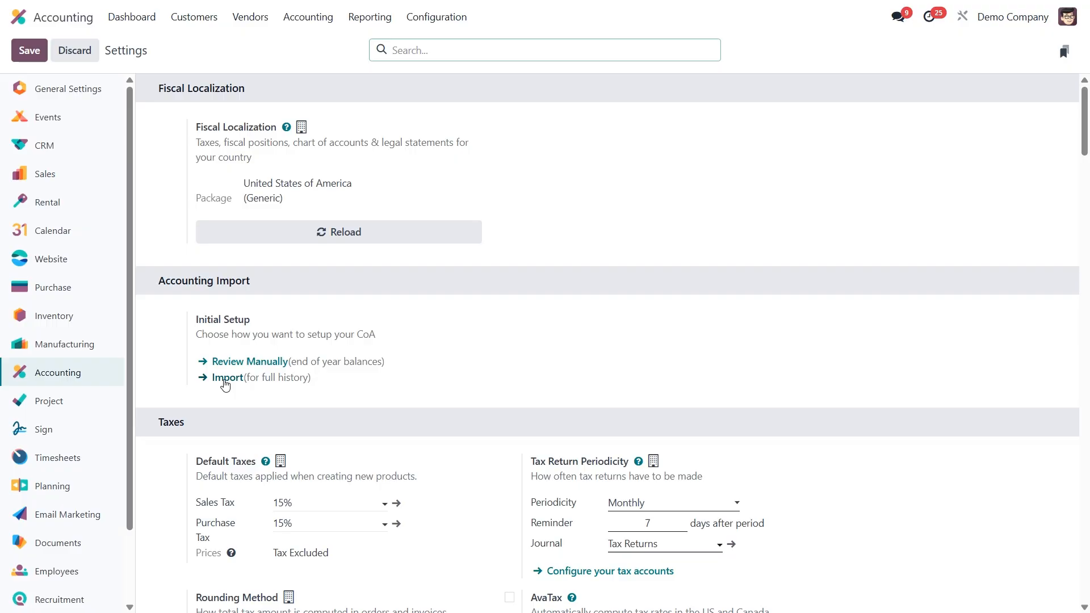
pyautogui.click(226, 377)
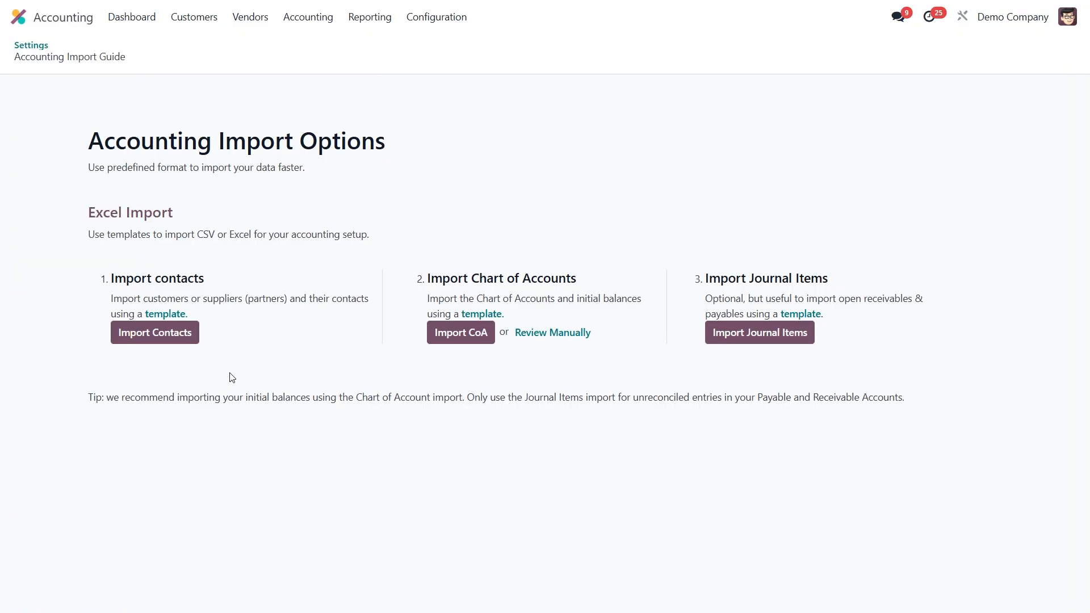
pyautogui.moveTo(49, 84)
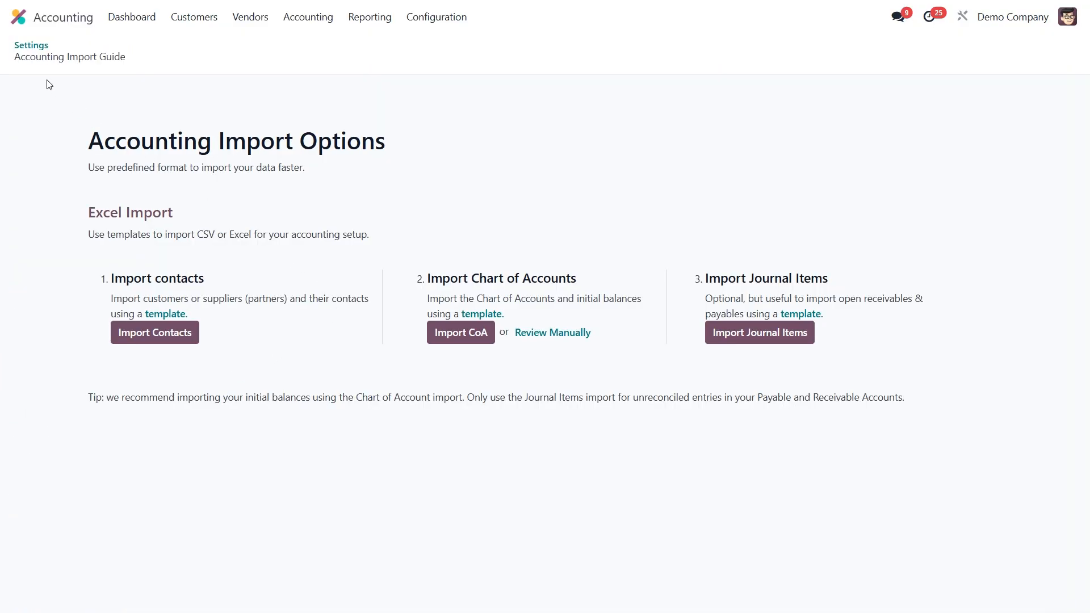
# Step: Review the Chart of Accounts manually, browsing its 55 accounts and opening balance columns
pyautogui.click(31, 46)
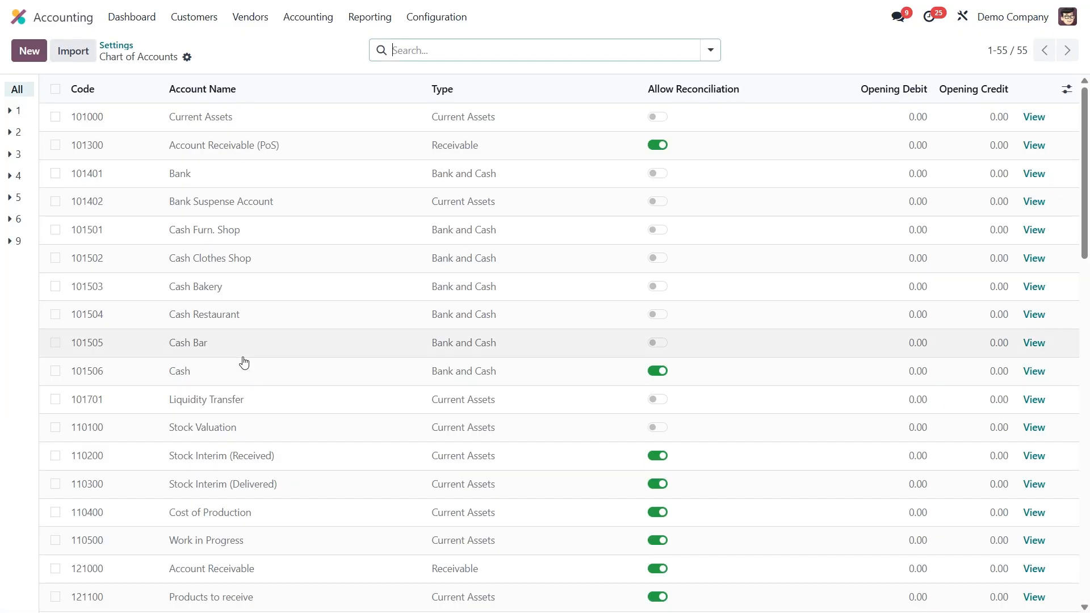
pyautogui.moveTo(695, 353)
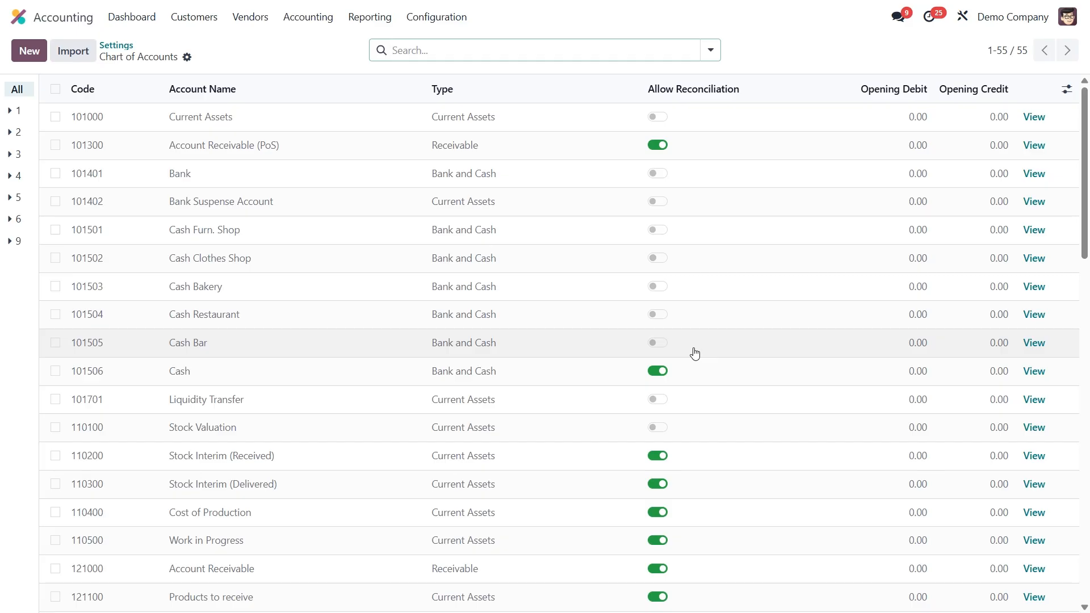
pyautogui.moveTo(955, 129)
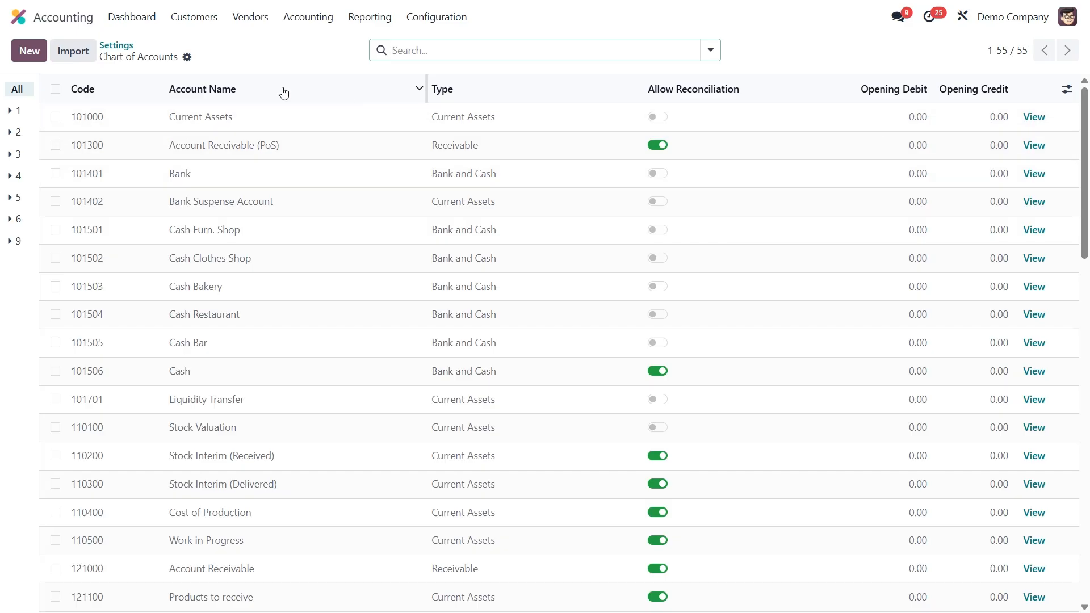
pyautogui.click(28, 50)
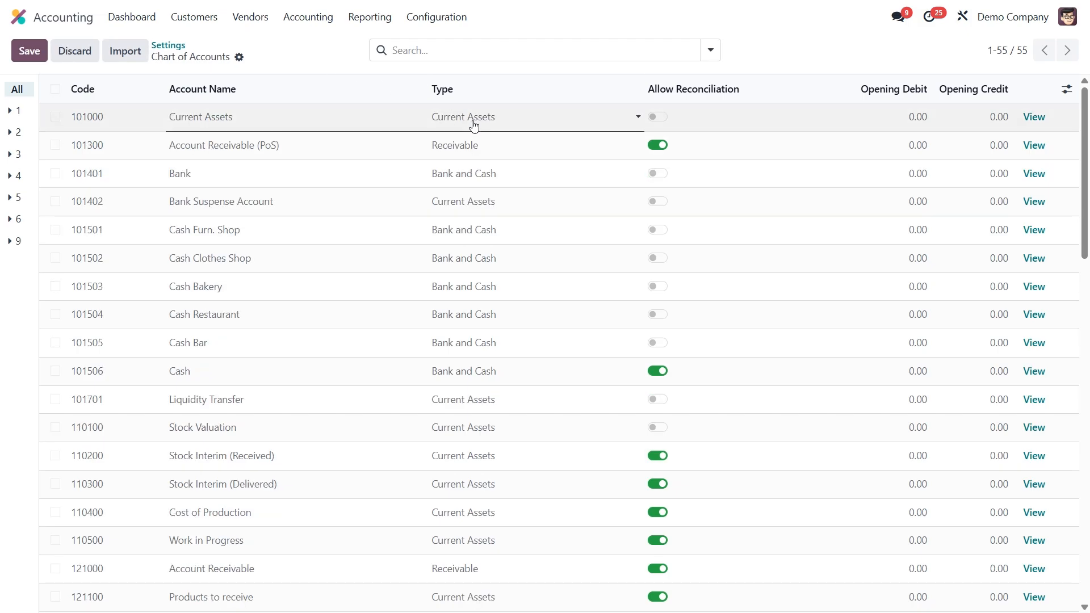
pyautogui.click(998, 116)
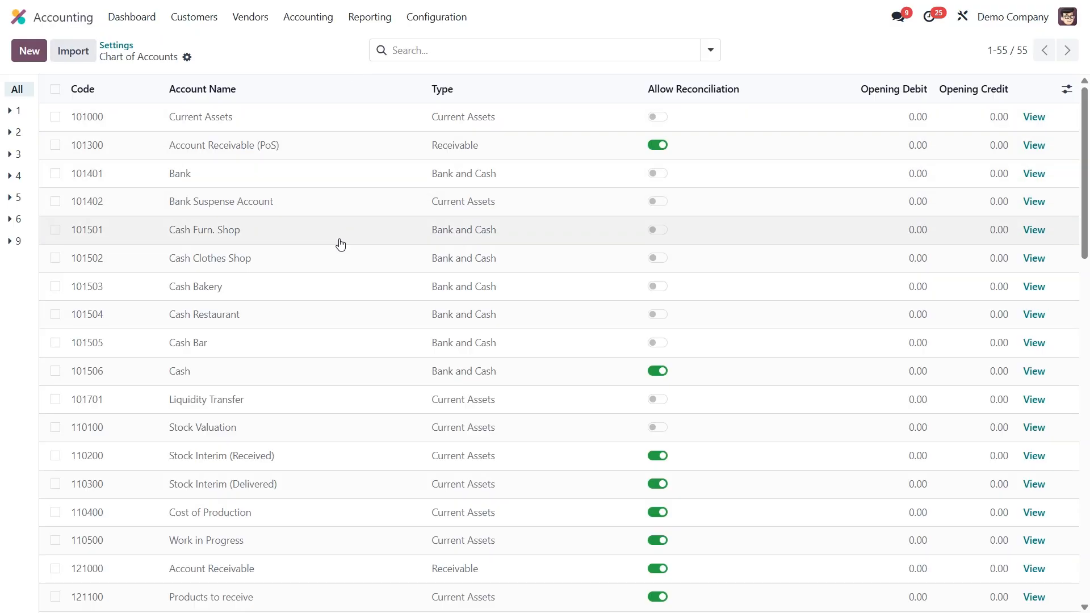
pyautogui.scroll(-3)
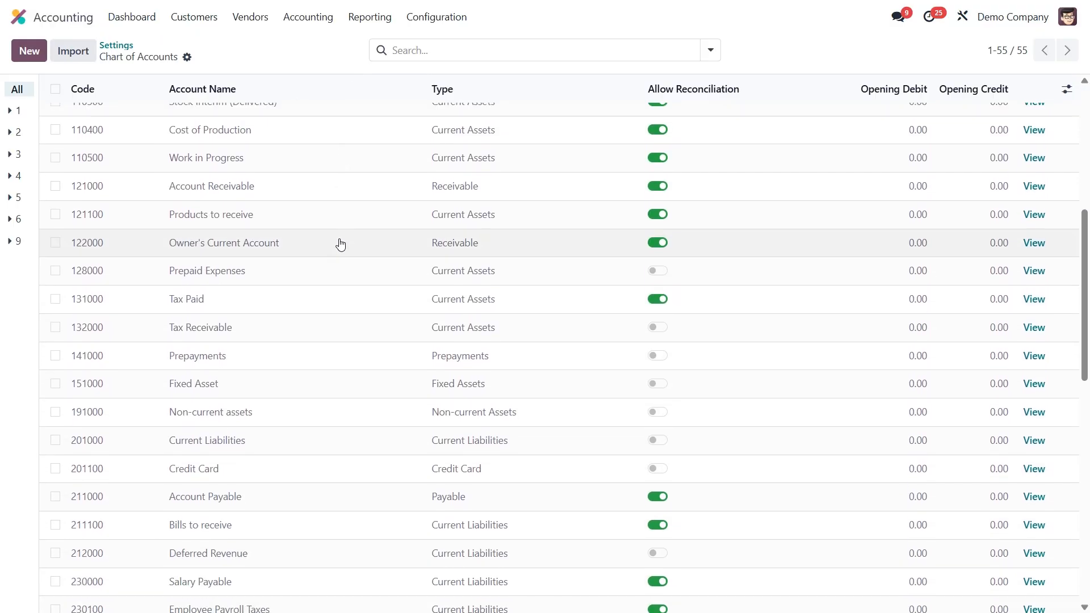
pyautogui.scroll(-3)
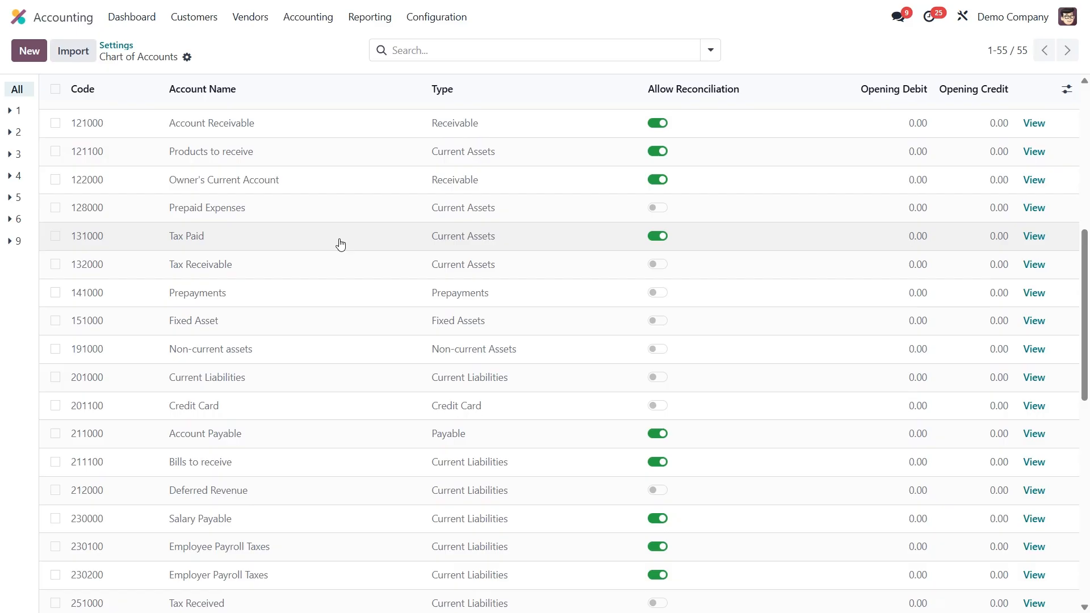
pyautogui.moveTo(216, 130)
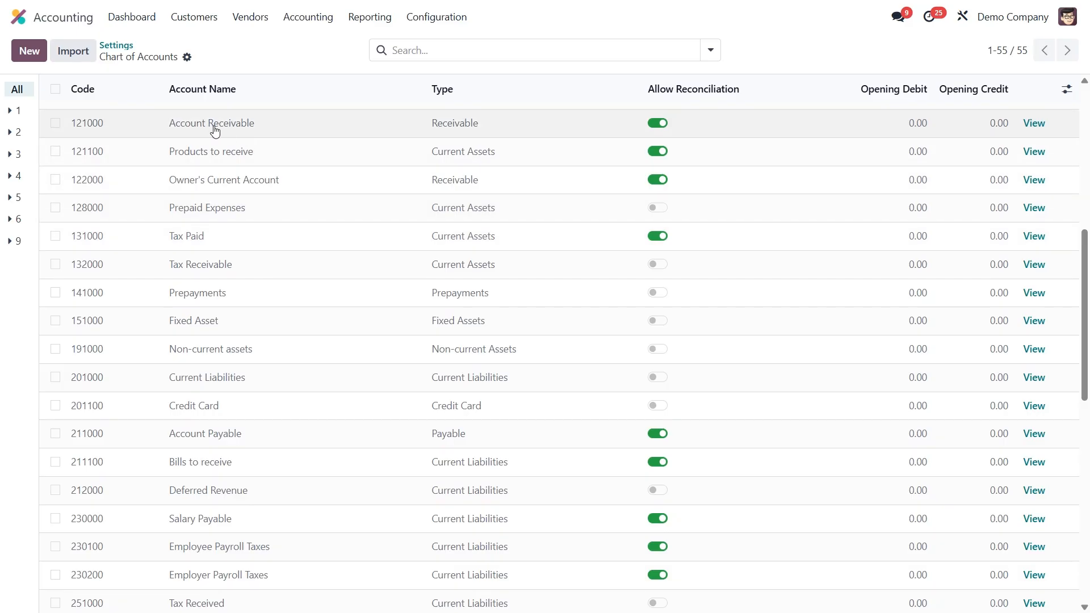
pyautogui.moveTo(194, 432)
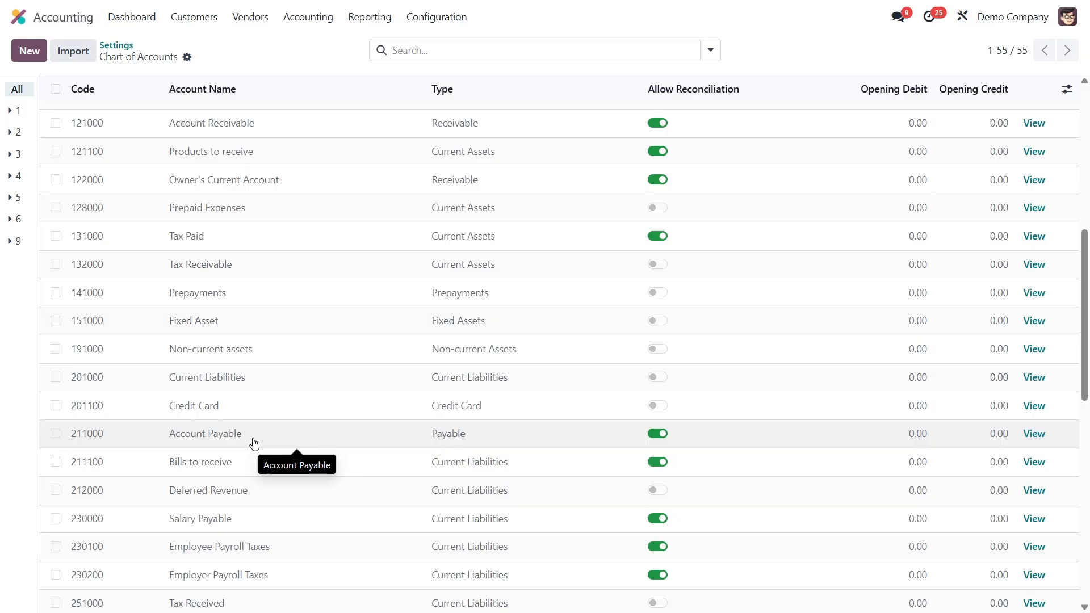
pyautogui.moveTo(194, 405)
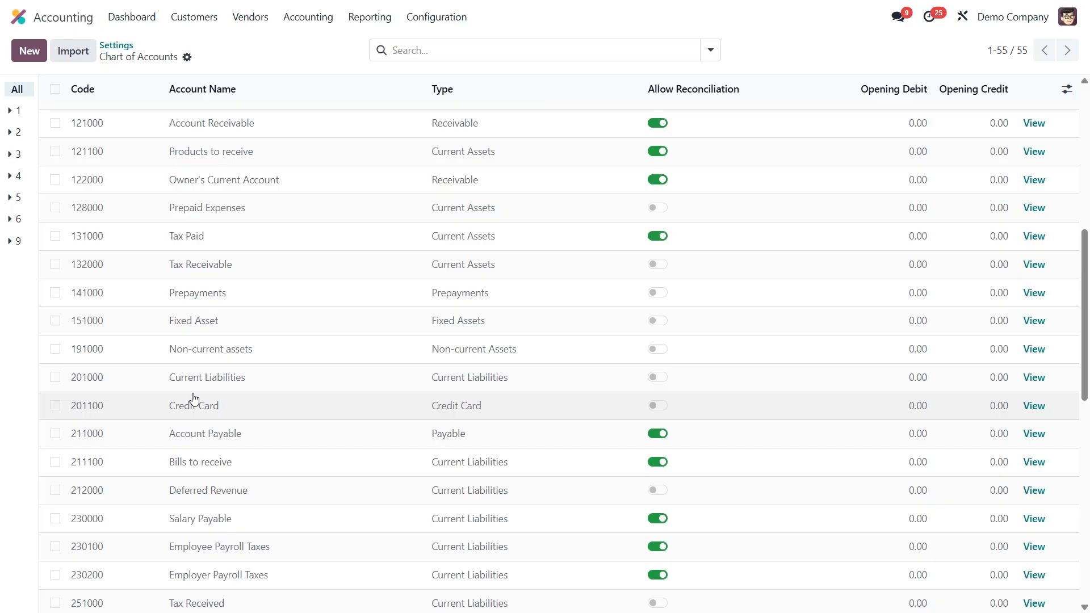
pyautogui.moveTo(225, 196)
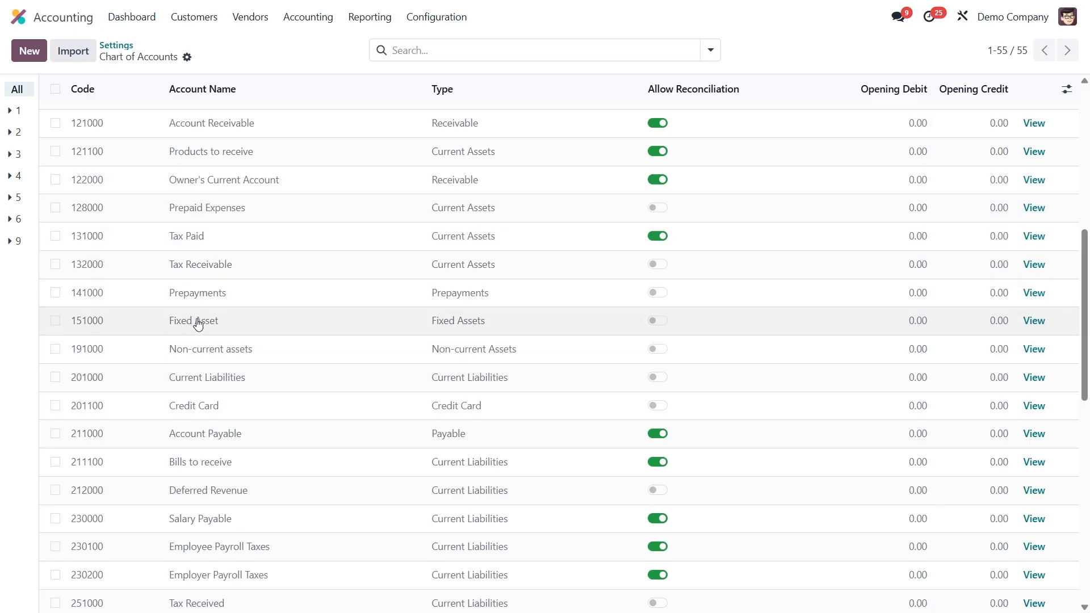
pyautogui.moveTo(193, 320)
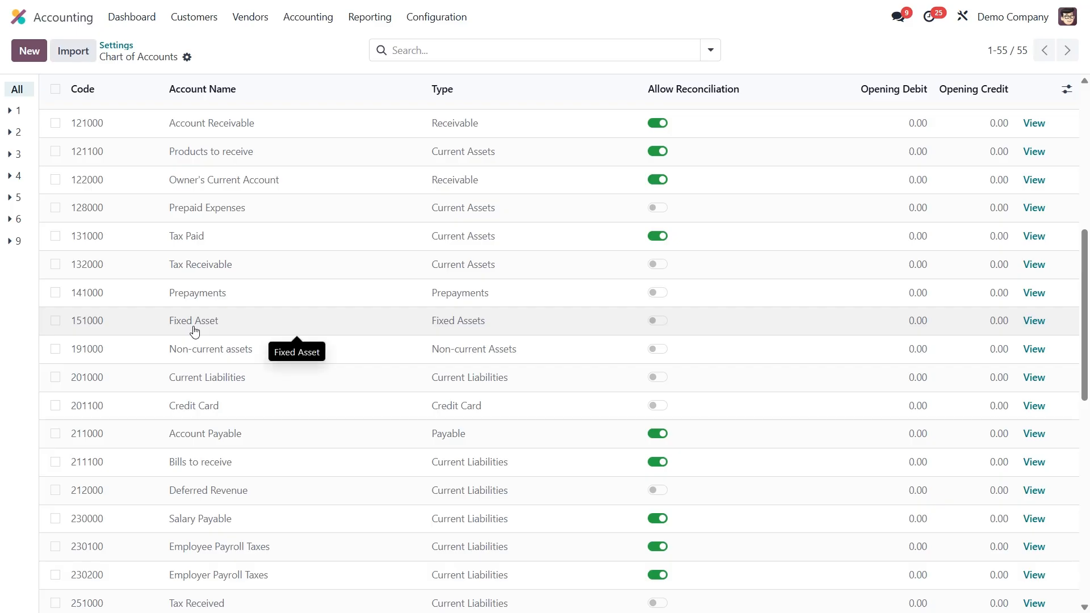
pyautogui.moveTo(181, 328)
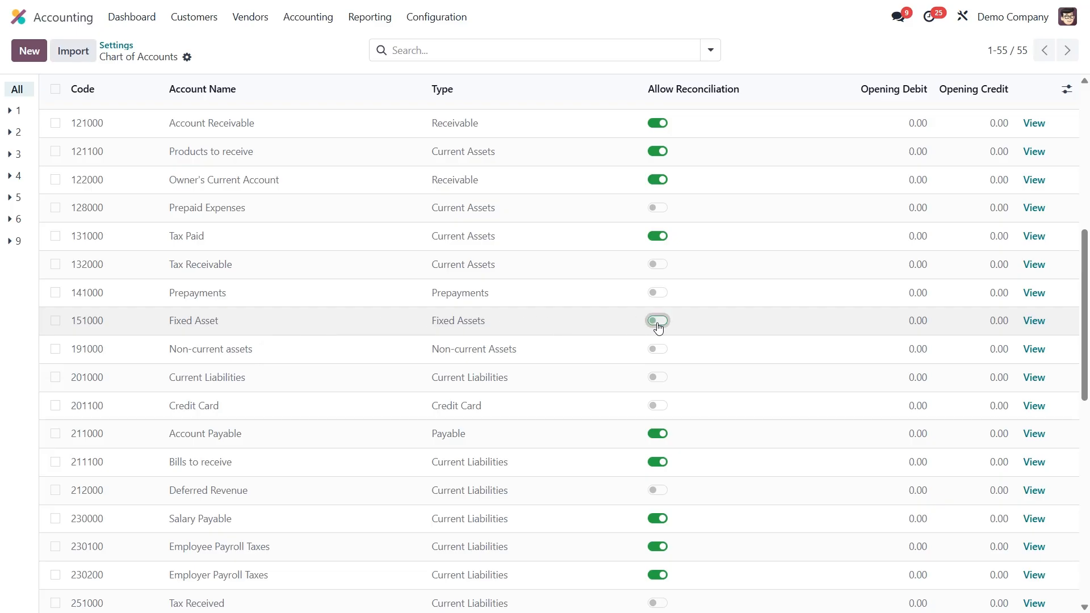
# Step: Make Fixed Asset reconcilable and enter opening debits: Fixed Asset 4500, Tax Paid 500, Cash 10000
pyautogui.click(655, 320)
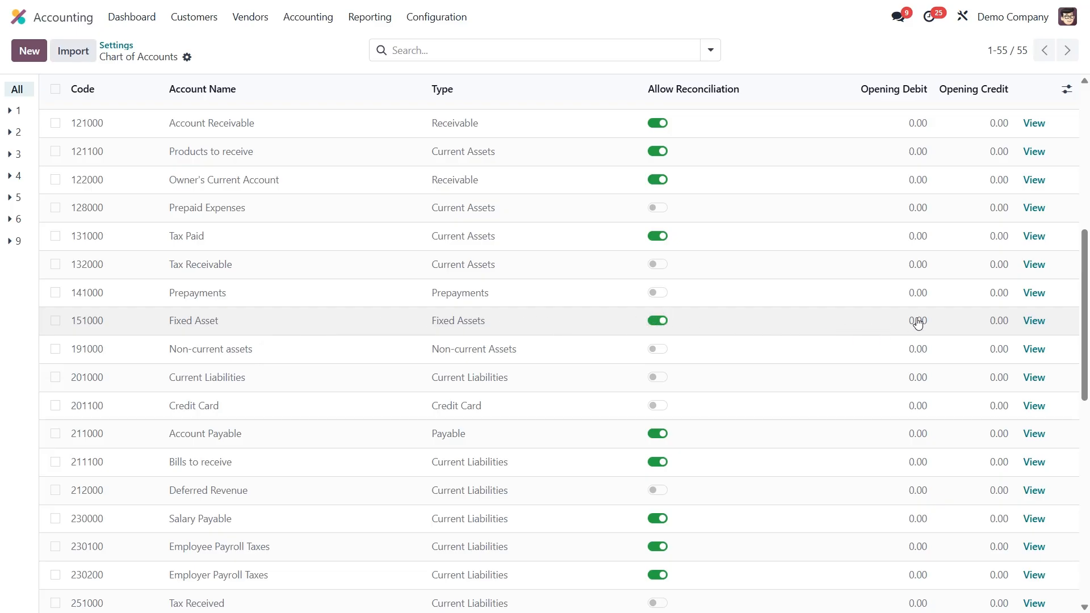
pyautogui.write('4500')
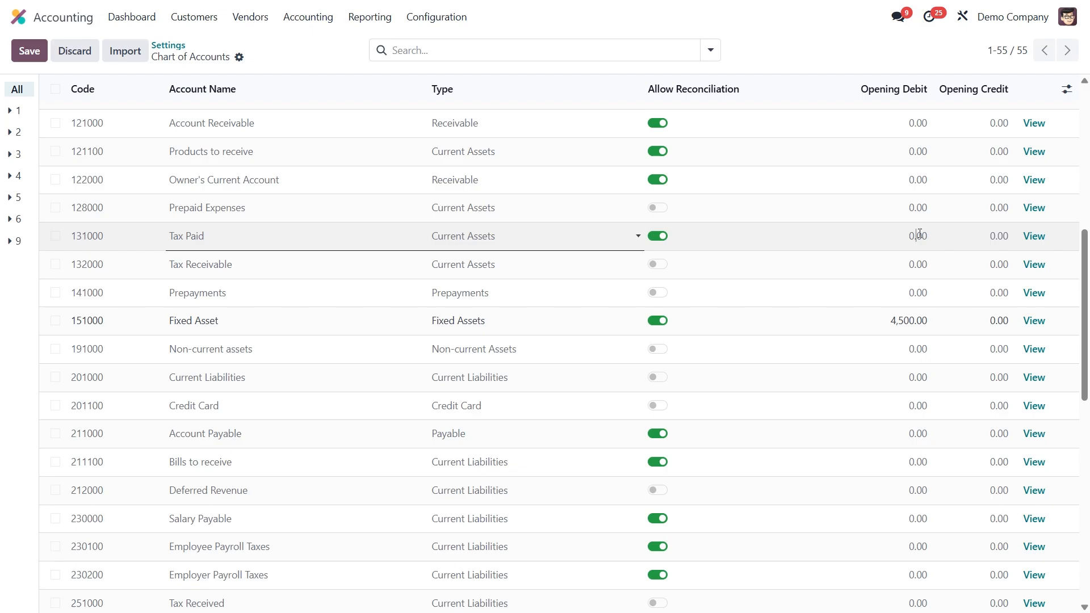
pyautogui.write('500')
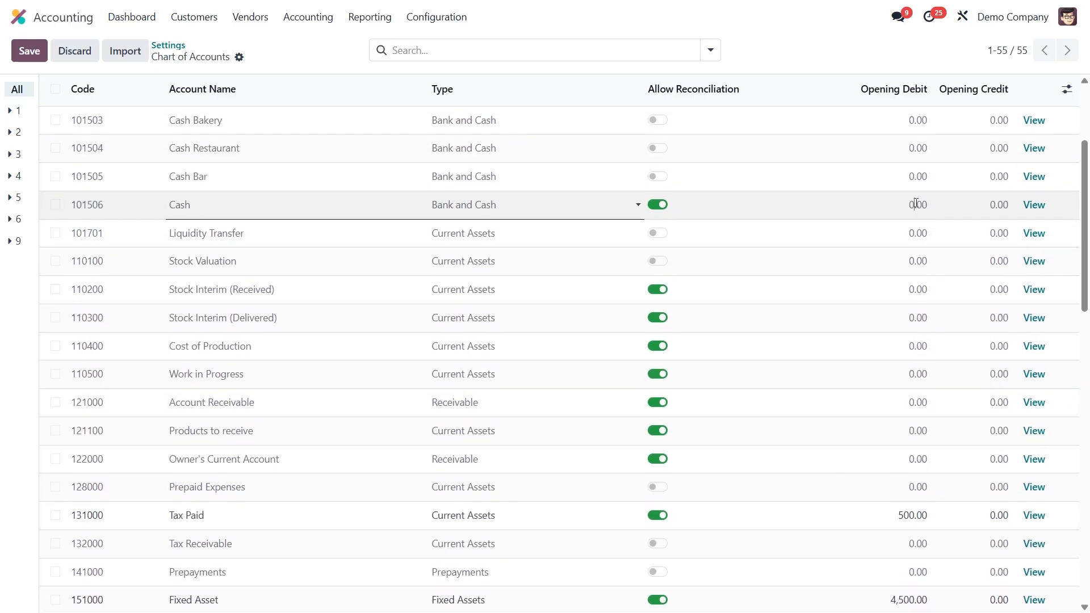
pyautogui.write('10000')
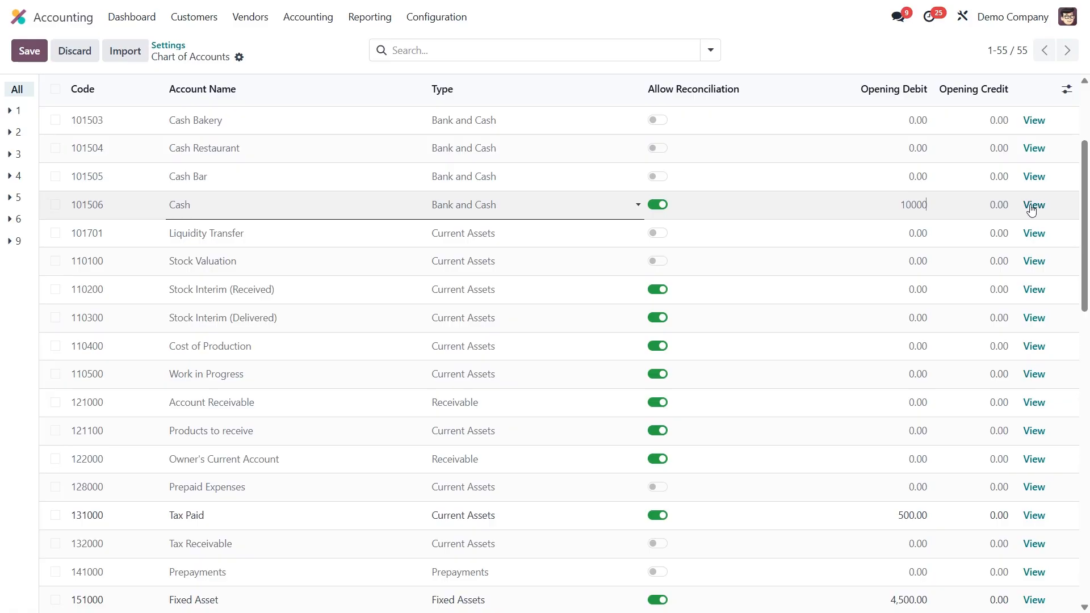
# Step: View the Cash account 101506 record and check its 0.00 balance
pyautogui.click(1034, 204)
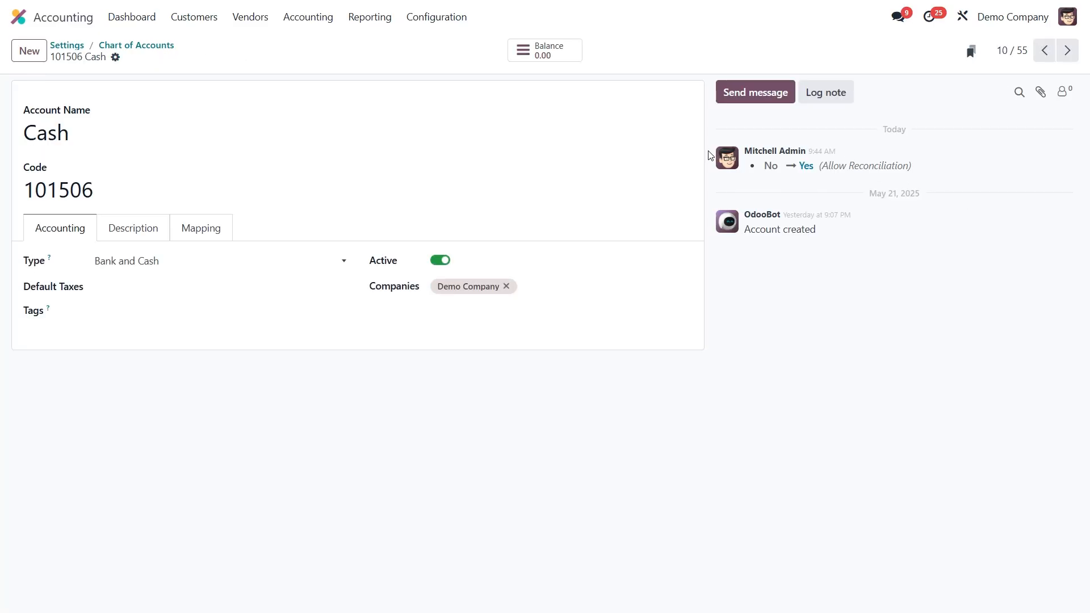
pyautogui.moveTo(573, 67)
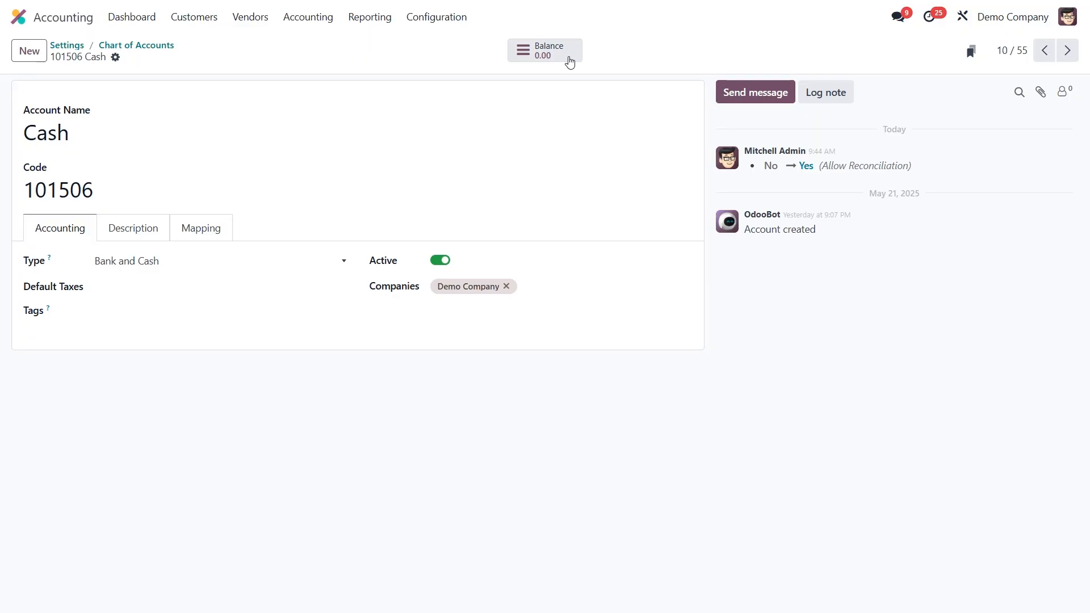
pyautogui.click(307, 17)
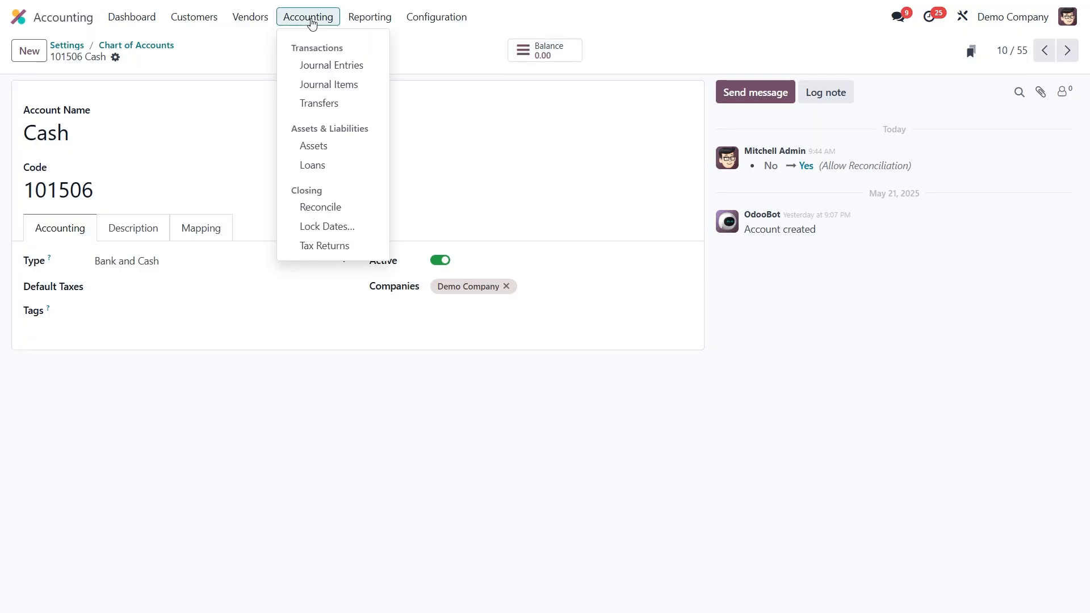
# Step: From Journal Entries, open the draft Opening Journal Entry dated 12/31/2024
pyautogui.click(330, 65)
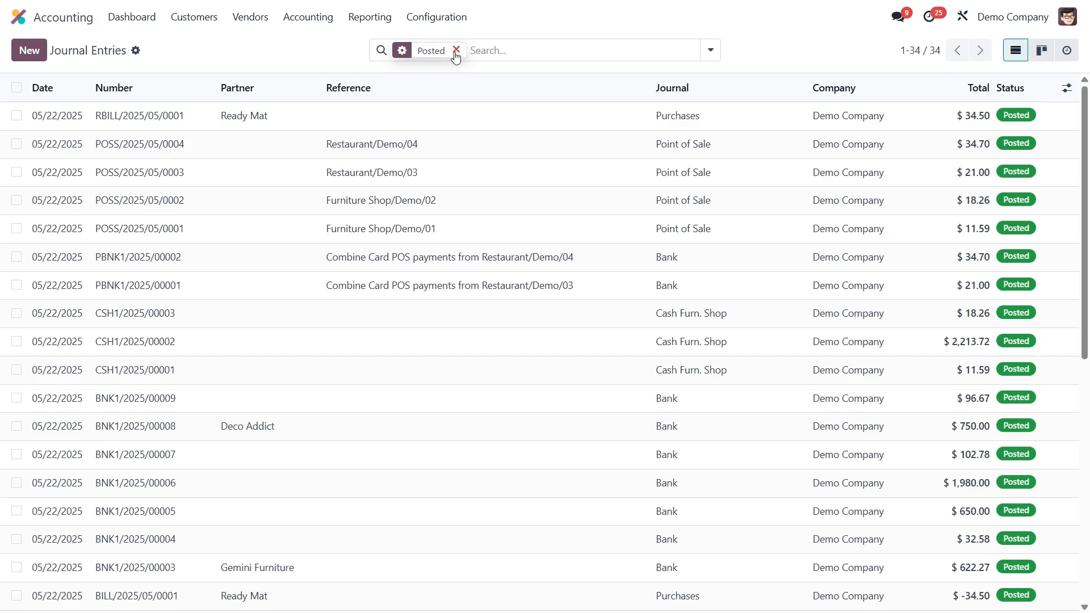
pyautogui.click(457, 50)
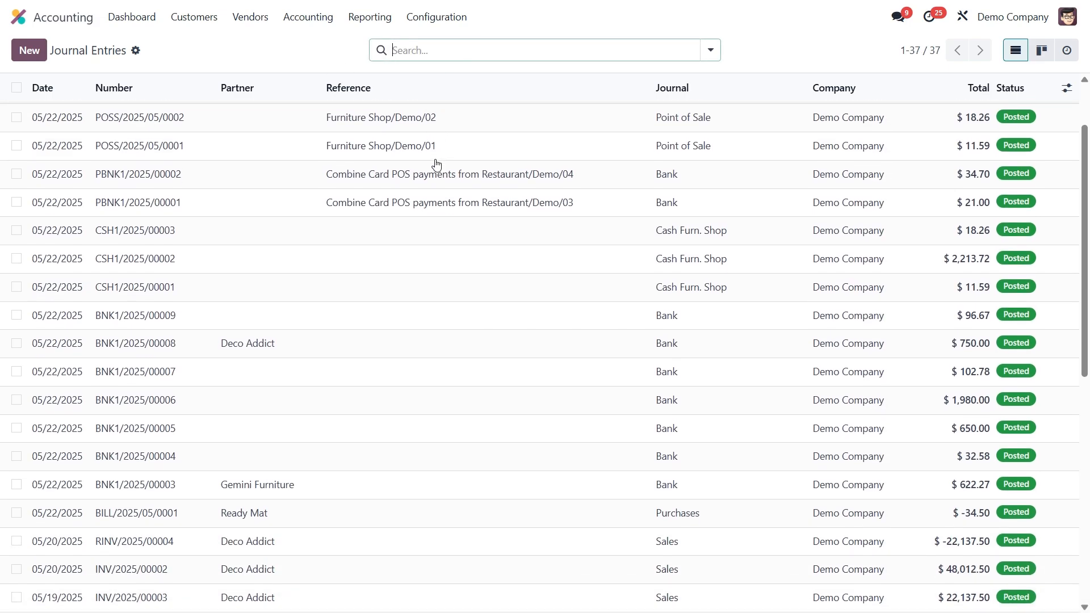
pyautogui.scroll(-3)
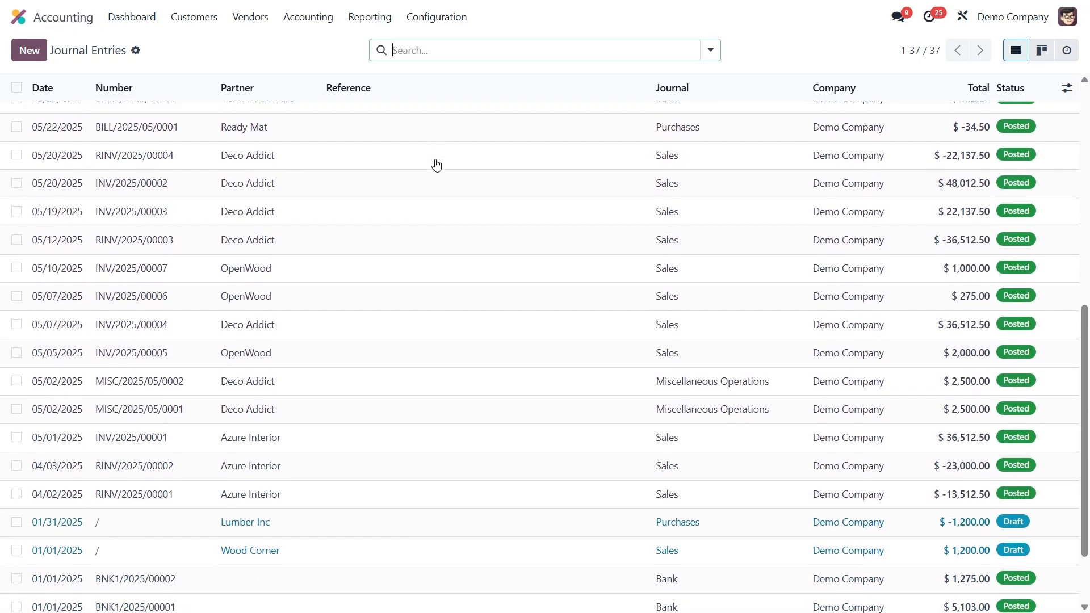
pyautogui.scroll(-3)
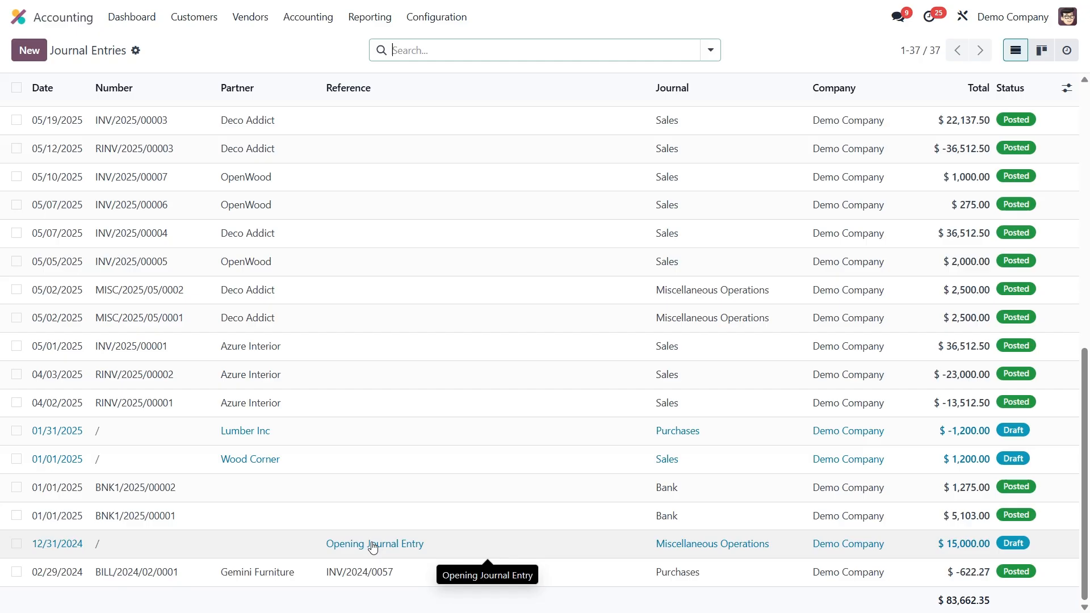
pyautogui.click(373, 543)
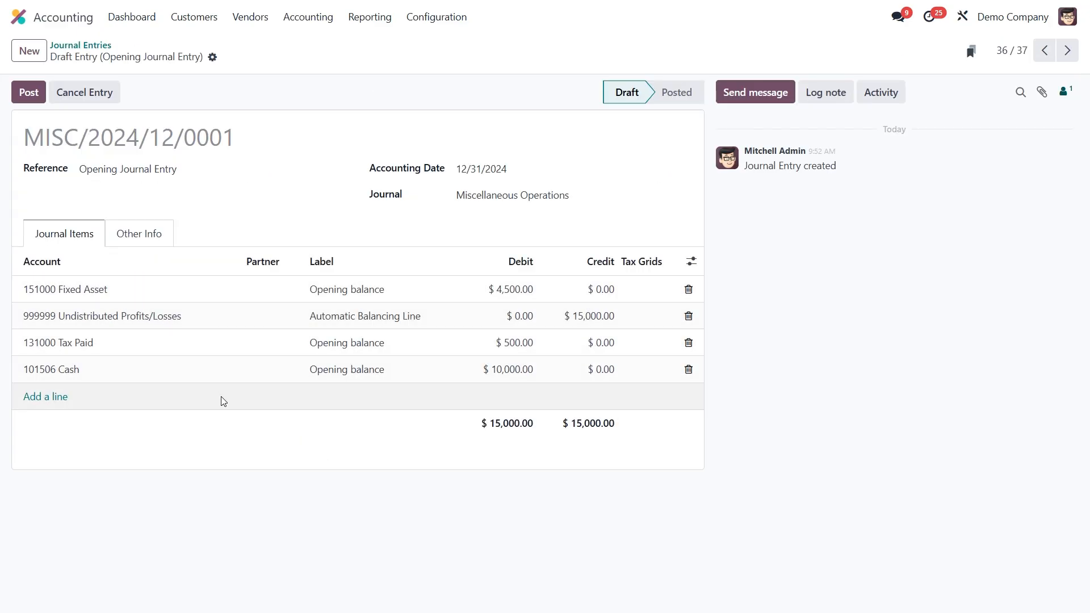
pyautogui.moveTo(502, 356)
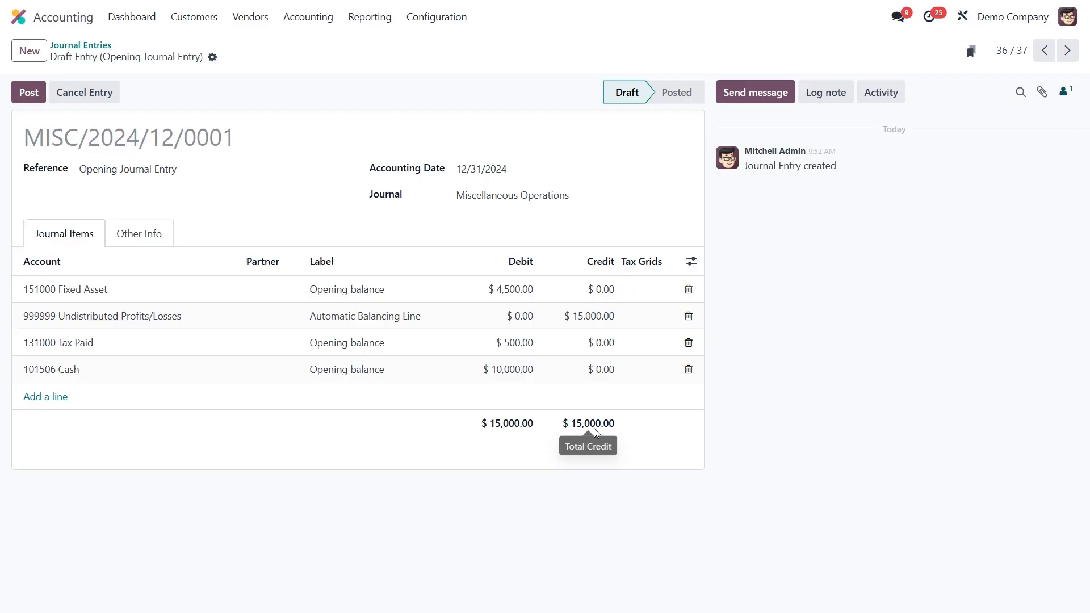
pyautogui.moveTo(479, 420)
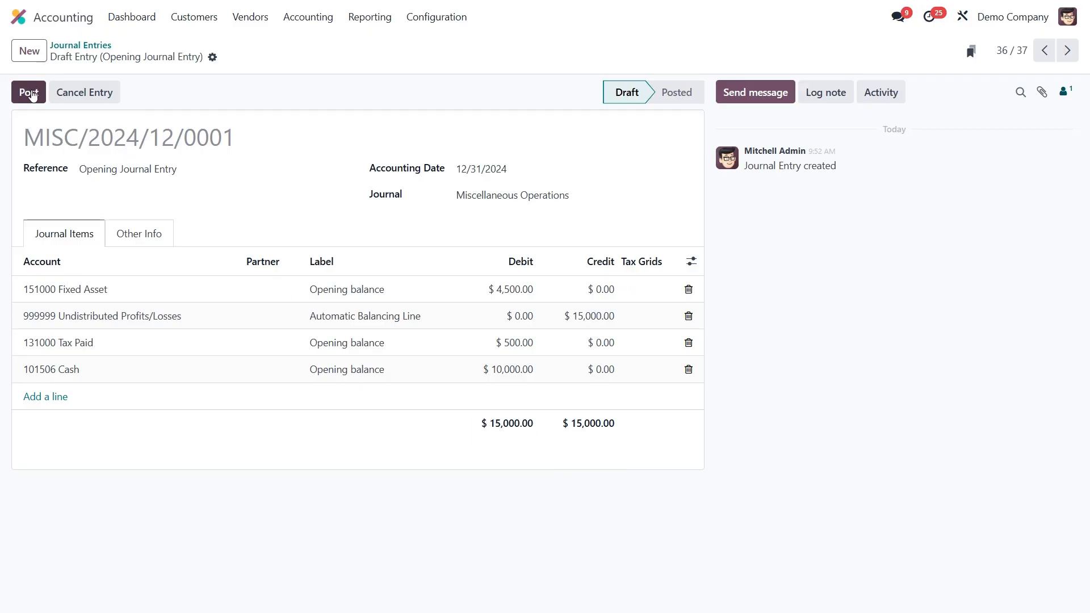
# Step: Post the $15,000 Opening Journal Entry MISC/2024/12/0001 and go back to the journal entries list
pyautogui.click(28, 92)
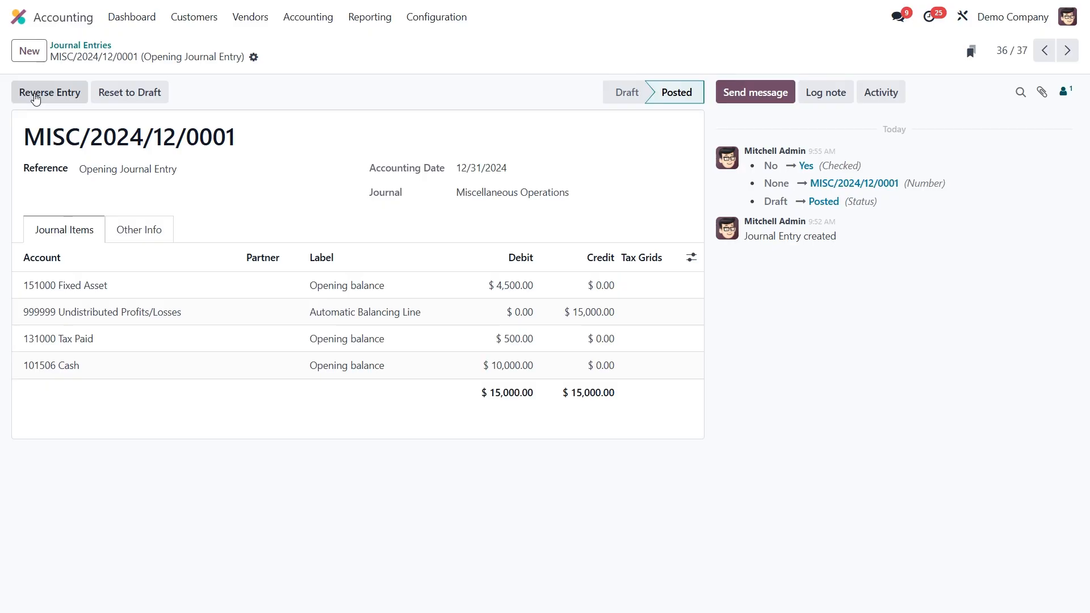
pyautogui.moveTo(227, 221)
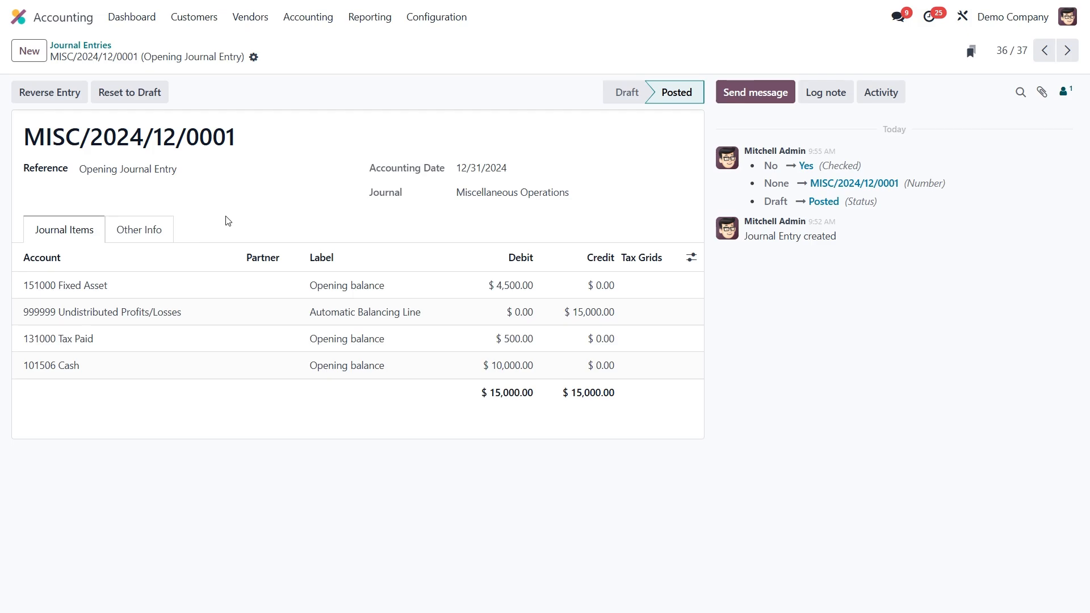
pyautogui.moveTo(250, 217)
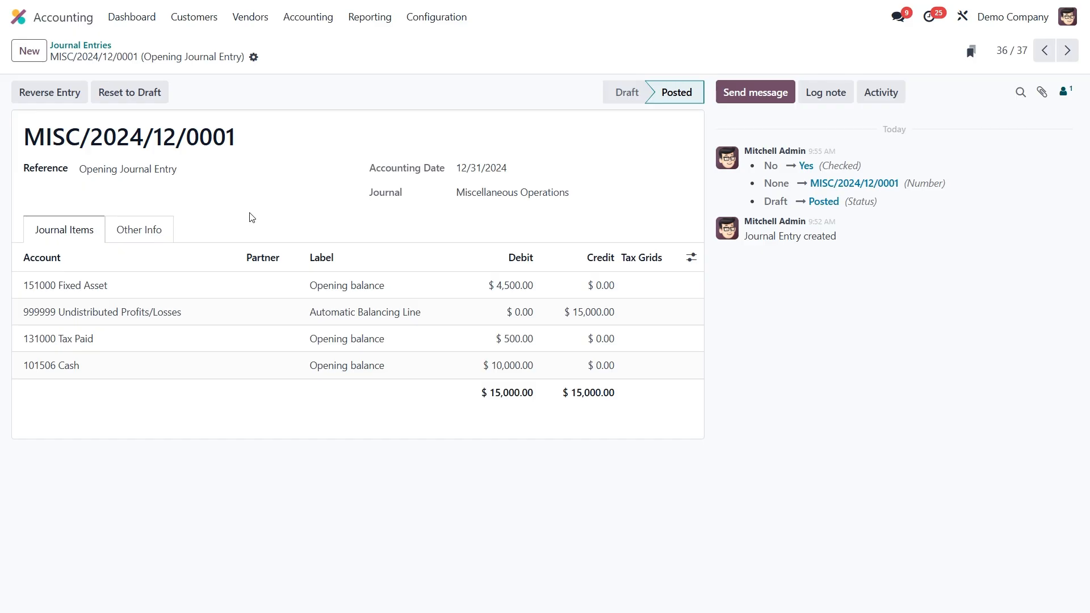
pyautogui.moveTo(258, 224)
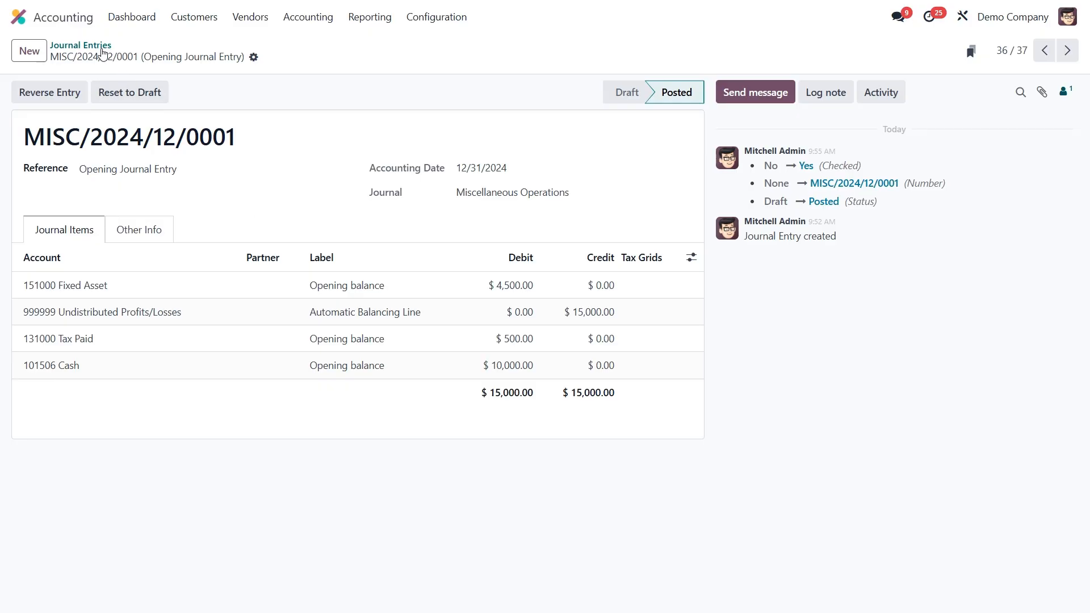
pyautogui.click(81, 44)
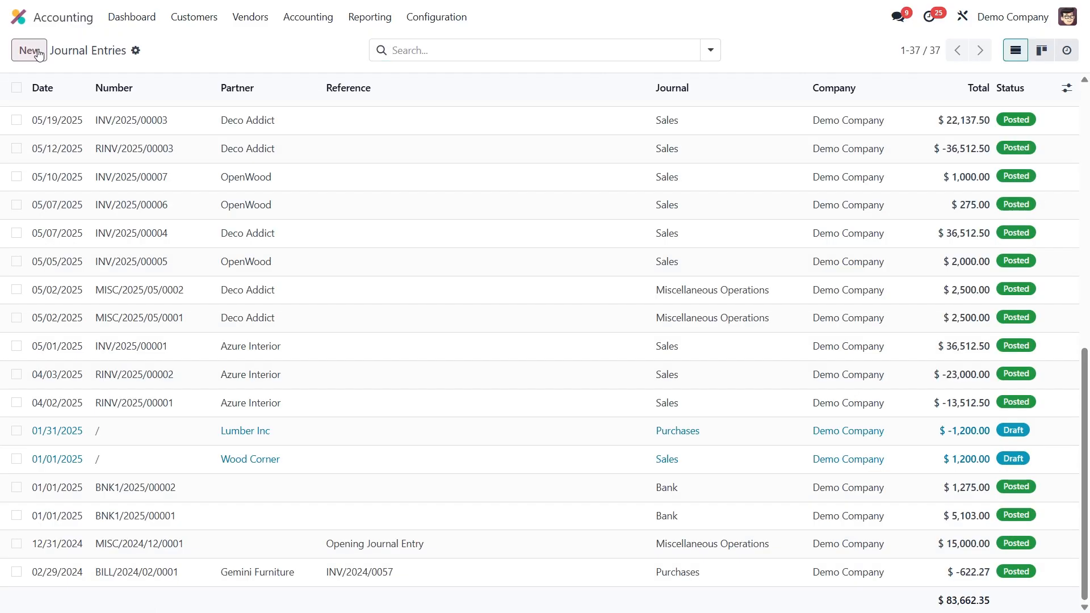
# Step: Create an 'Opening Balance' entry debiting 101000 Current Assets 1000 against account 999999
pyautogui.click(29, 50)
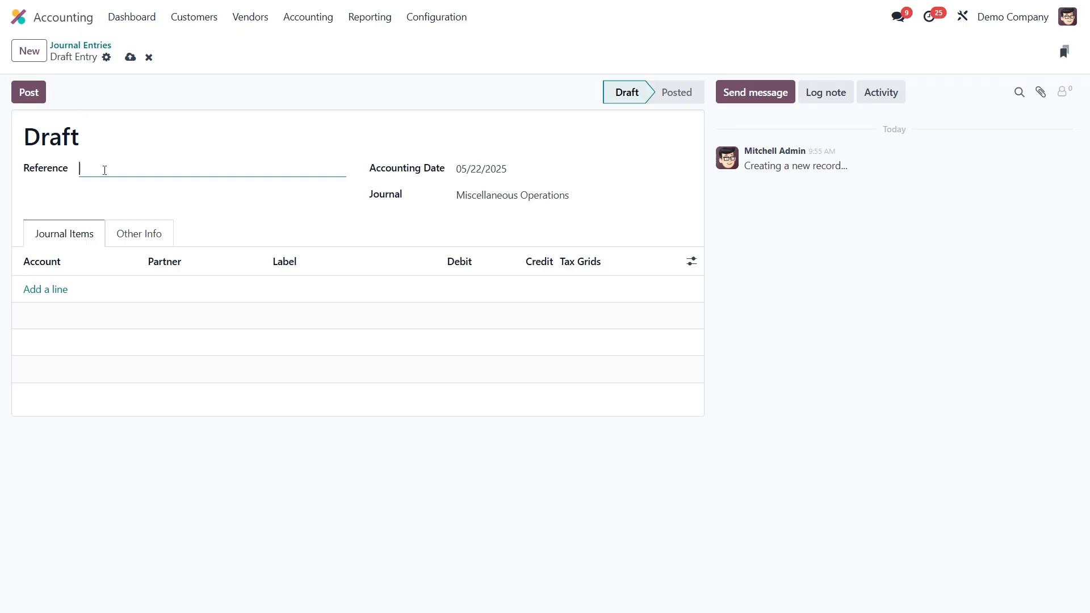
pyautogui.write('Opening Balance')
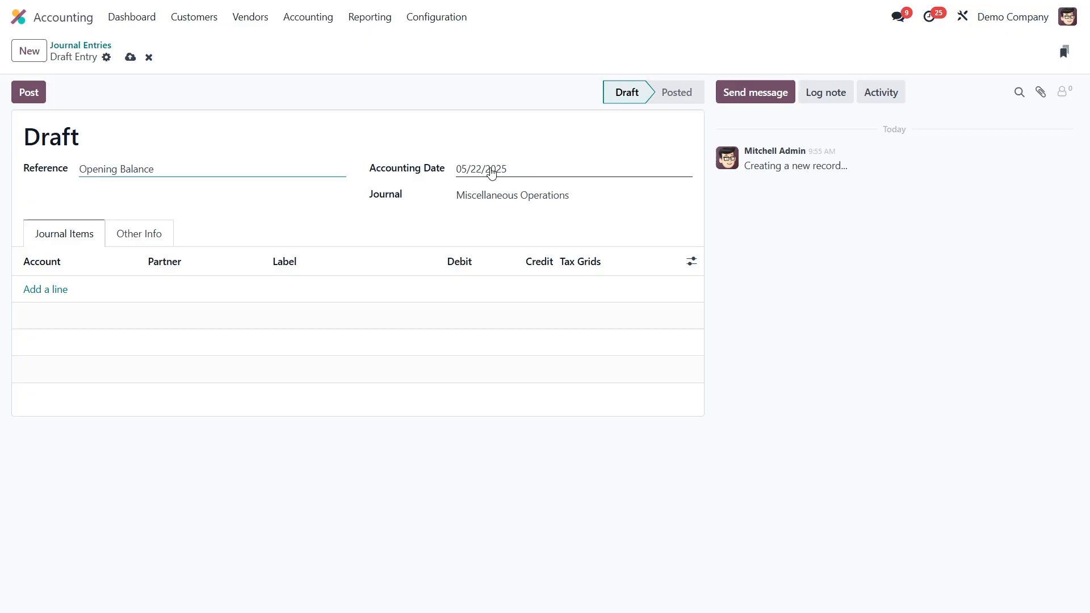
pyautogui.click(512, 196)
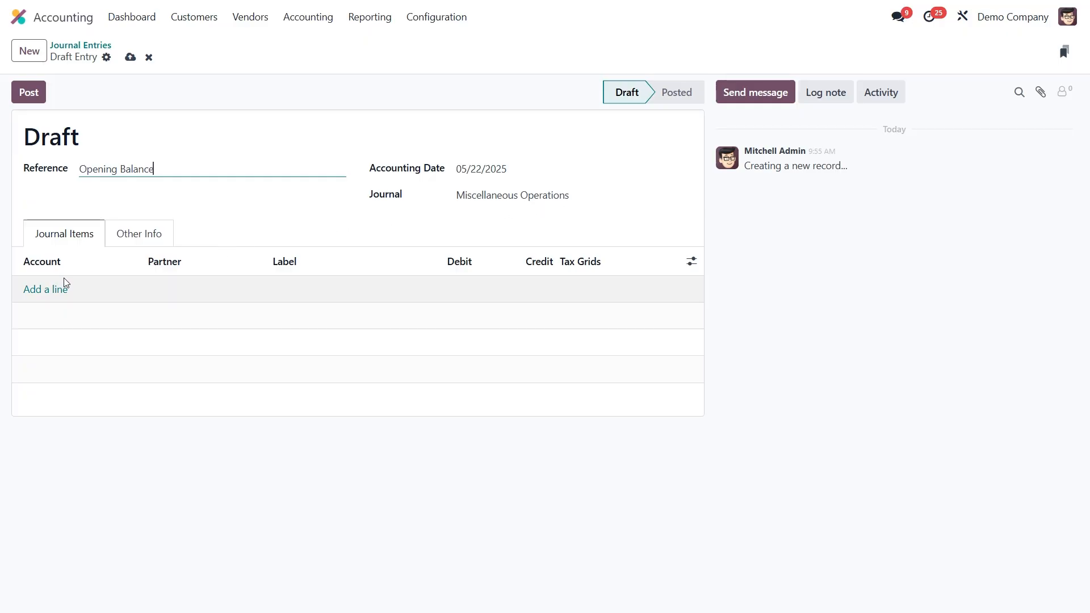
pyautogui.click(46, 290)
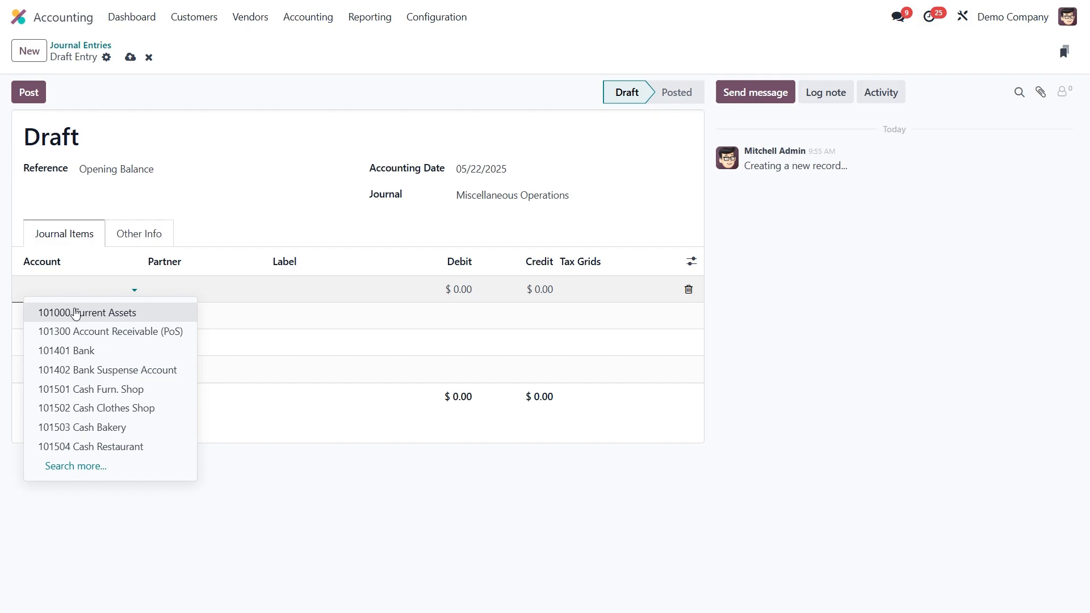
pyautogui.click(86, 312)
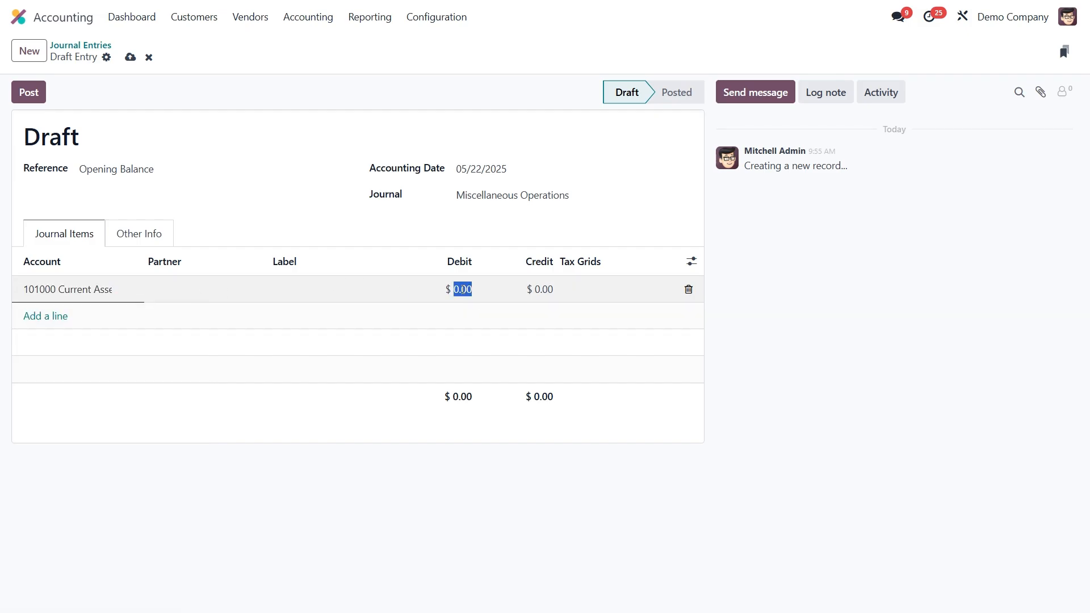
pyautogui.write('1000')
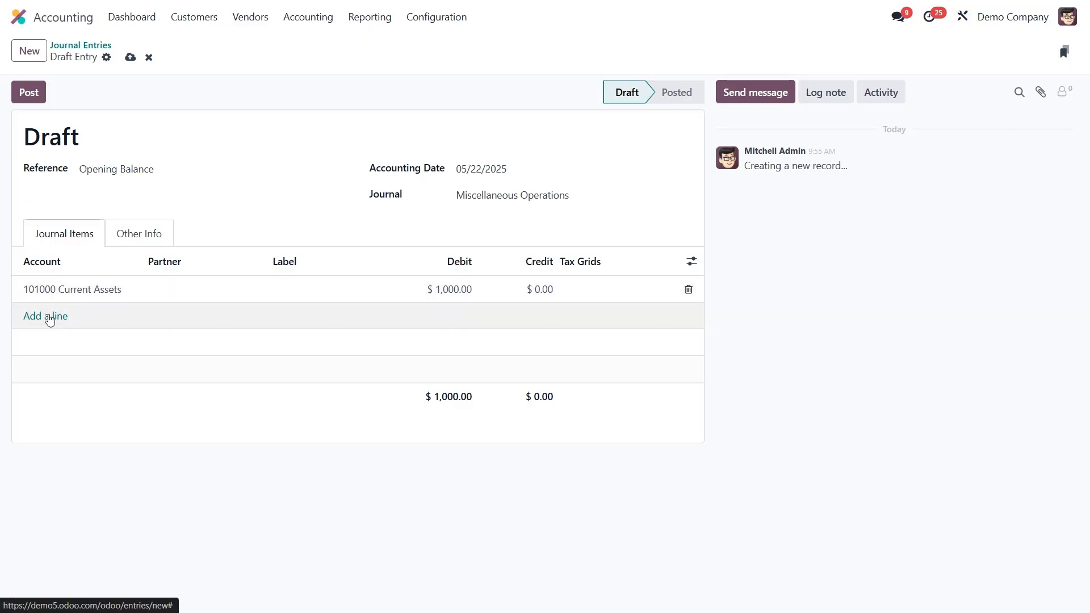
pyautogui.write('999999 Undistribute')
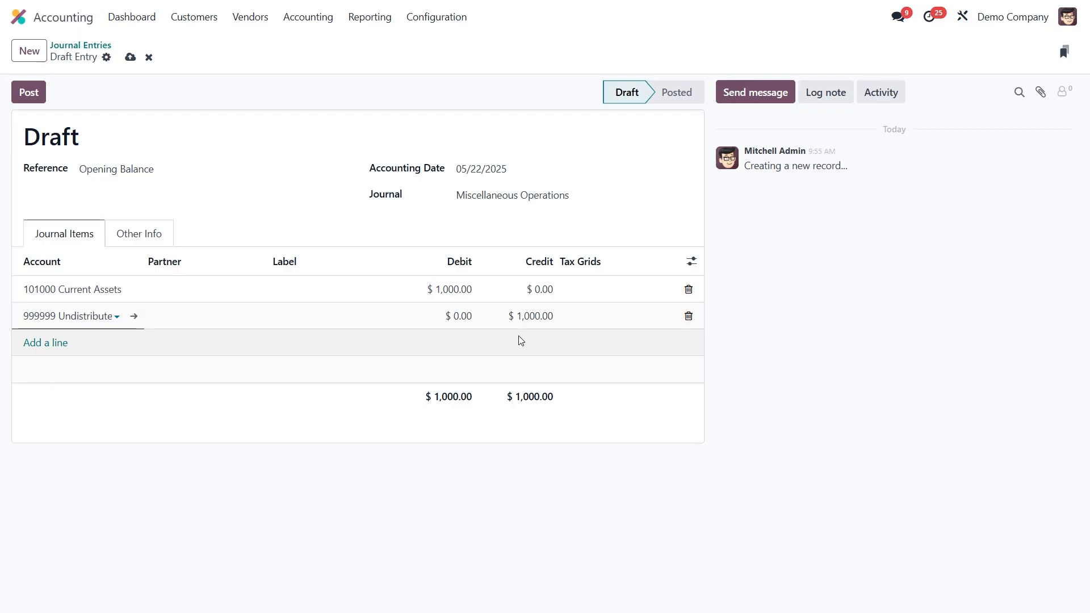
pyautogui.moveTo(510, 403)
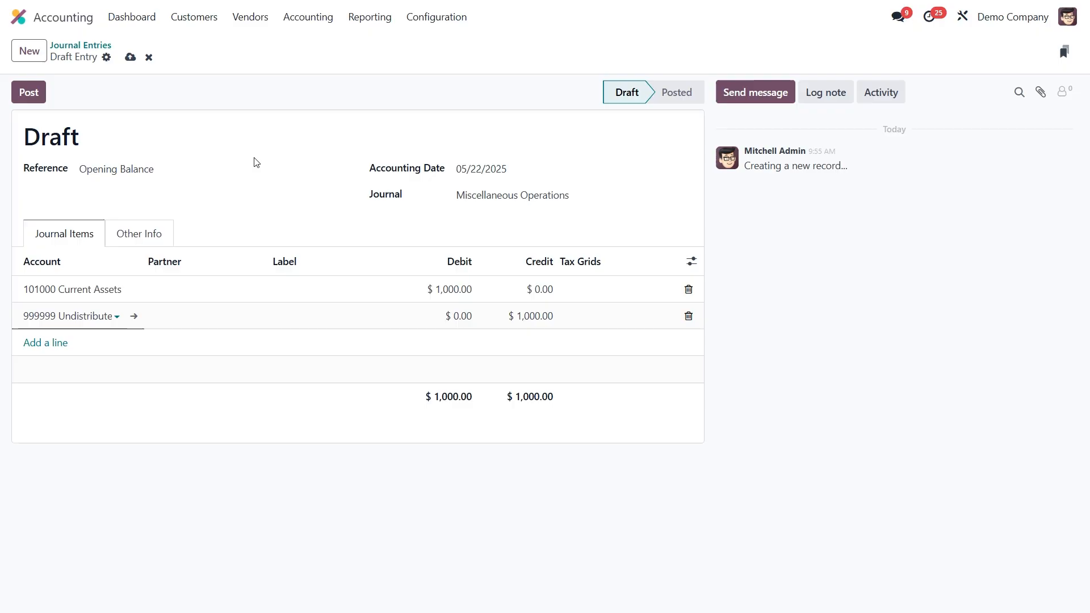
# Step: Save and post the Opening Balance entry as MISC/2025/05/0003
pyautogui.click(130, 57)
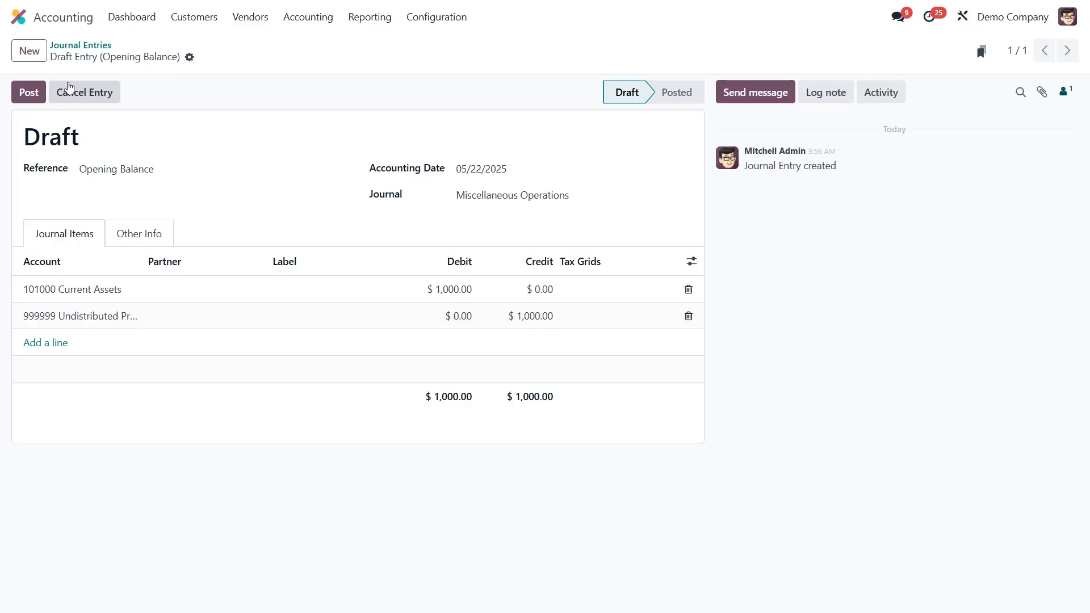
pyautogui.click(27, 92)
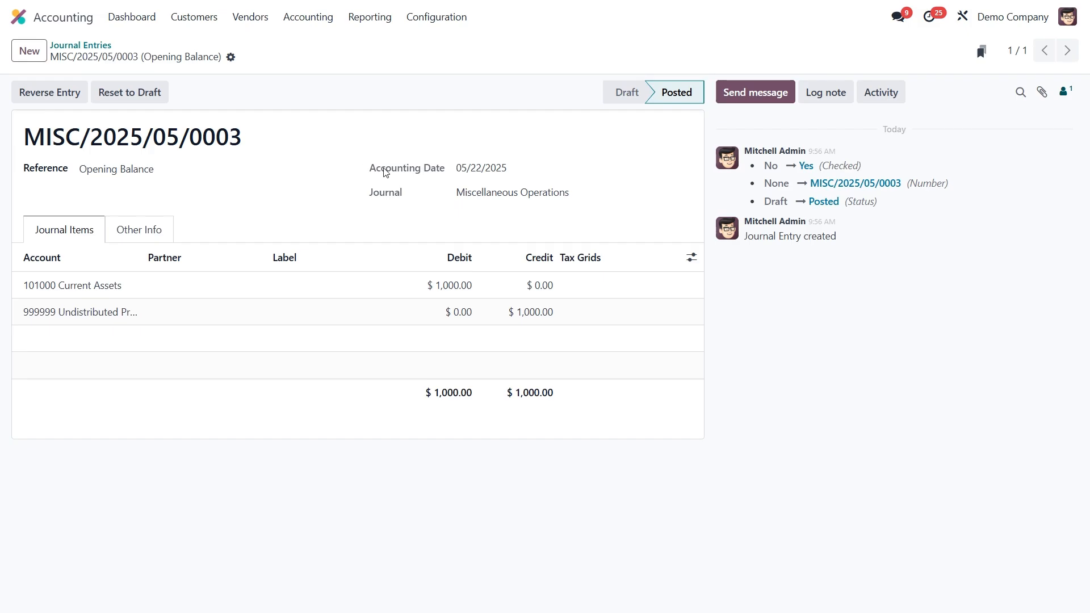
pyautogui.click(436, 17)
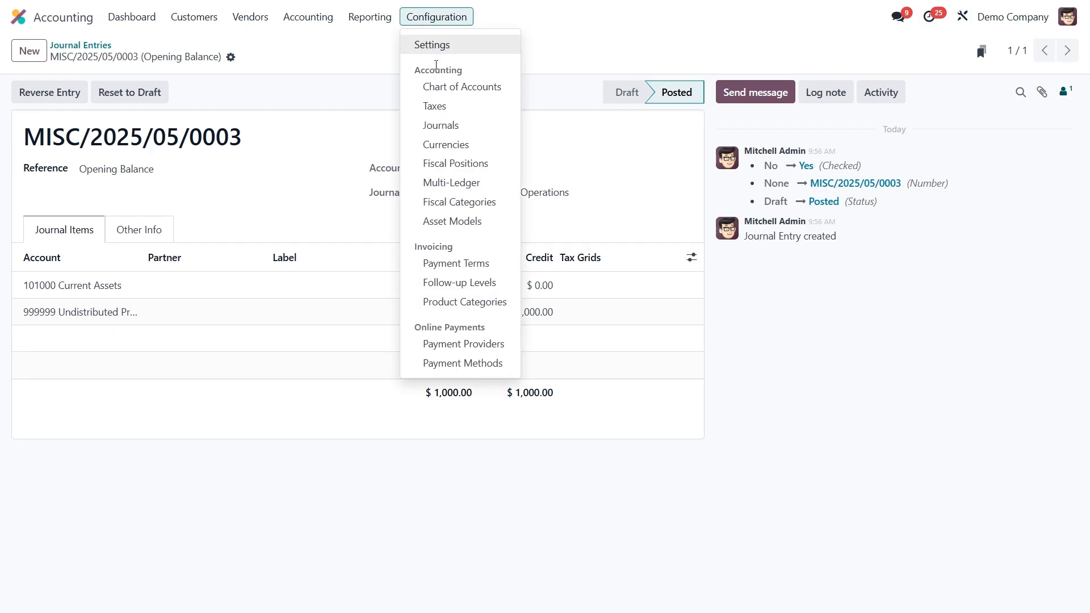
# Step: From the Chart of Accounts, view 101000 Current Assets with its 1,000.00 balance
pyautogui.click(461, 86)
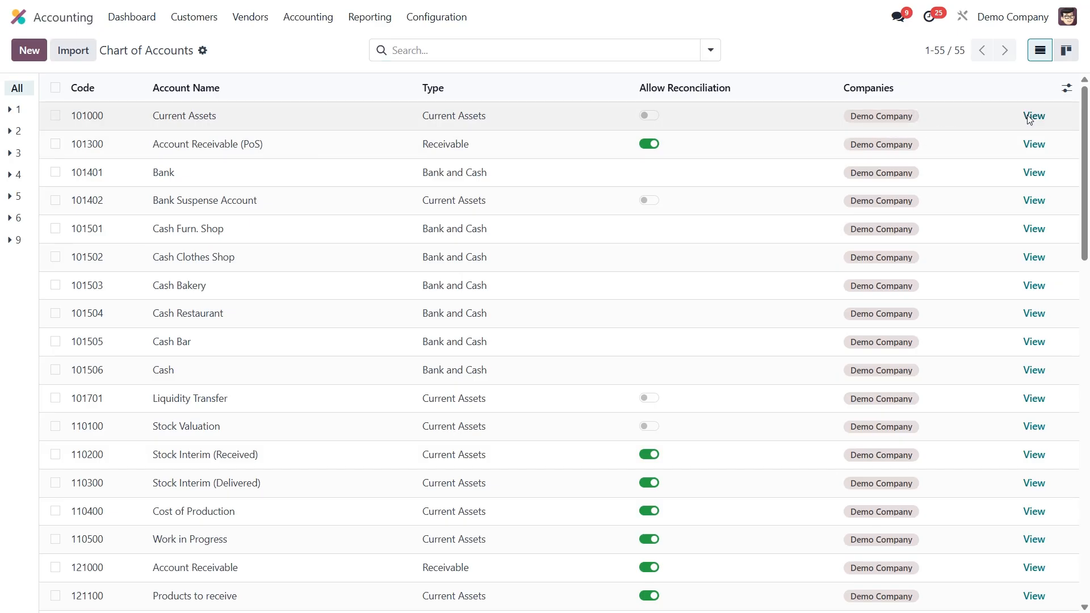
pyautogui.click(1033, 116)
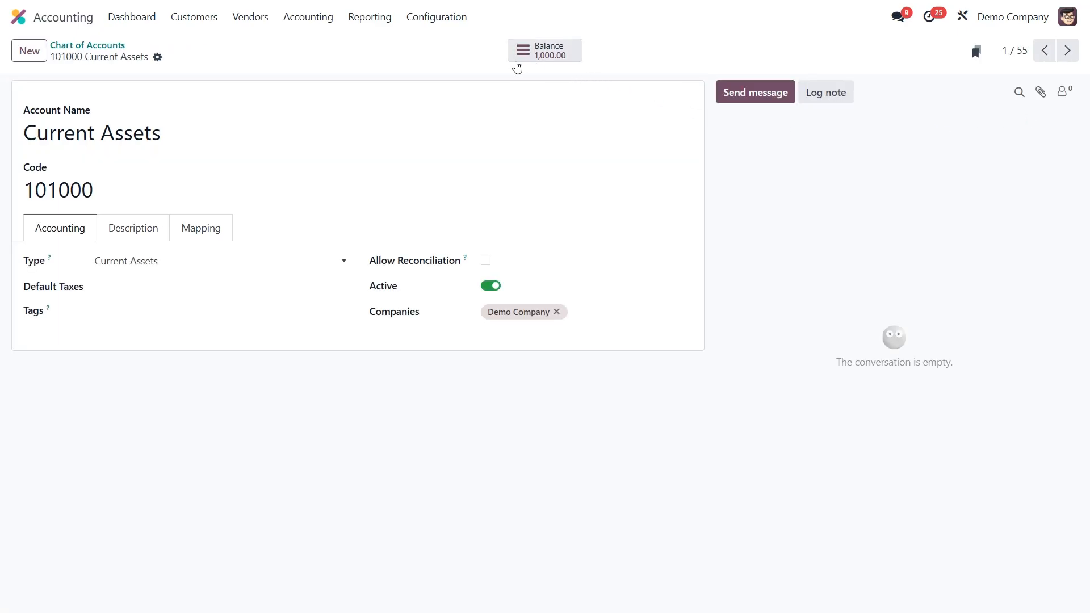
pyautogui.moveTo(578, 72)
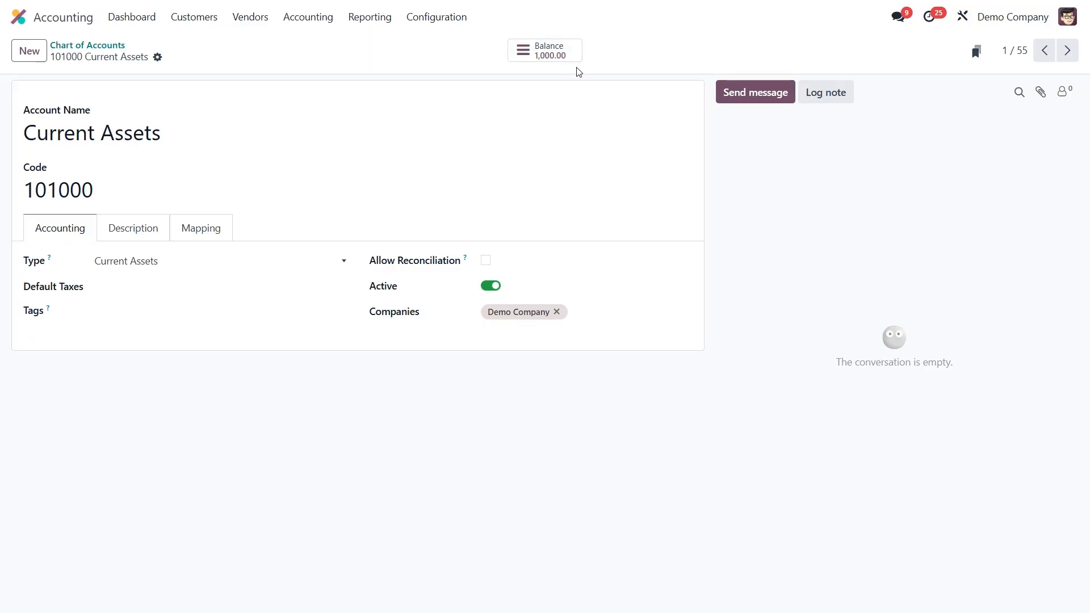
pyautogui.click(369, 17)
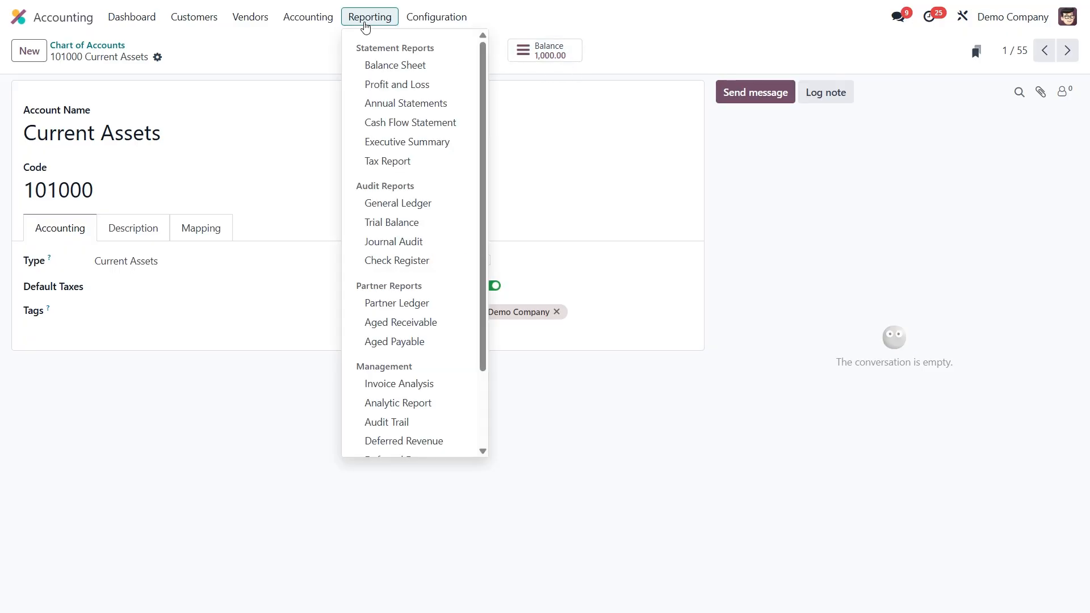
# Step: Run the Balance Sheet and unfold Current Assets to show 101000 Current Assets at 1,000.00
pyautogui.click(394, 65)
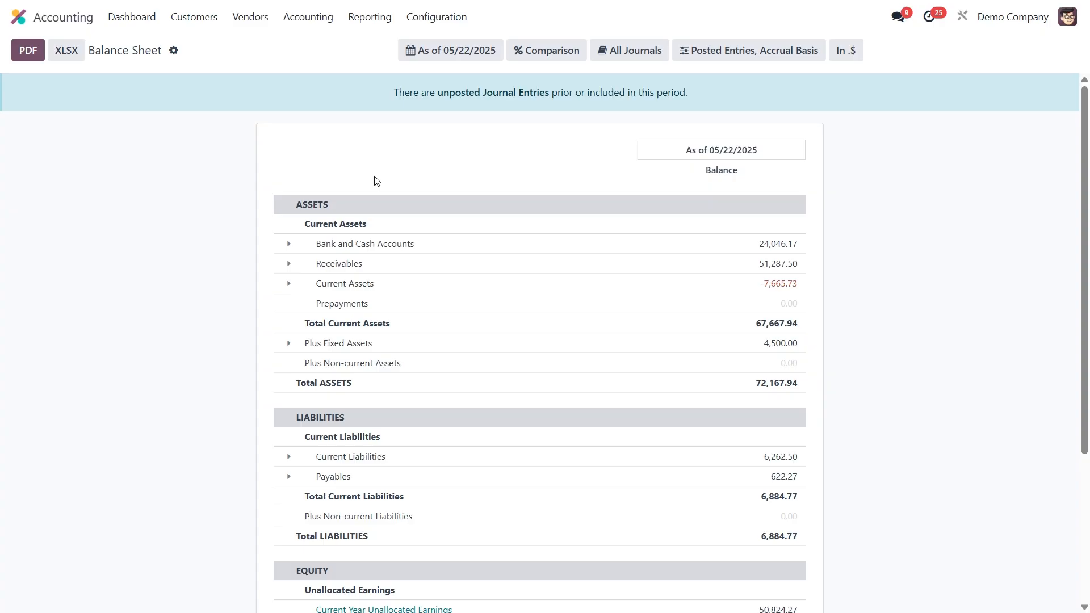
pyautogui.click(290, 284)
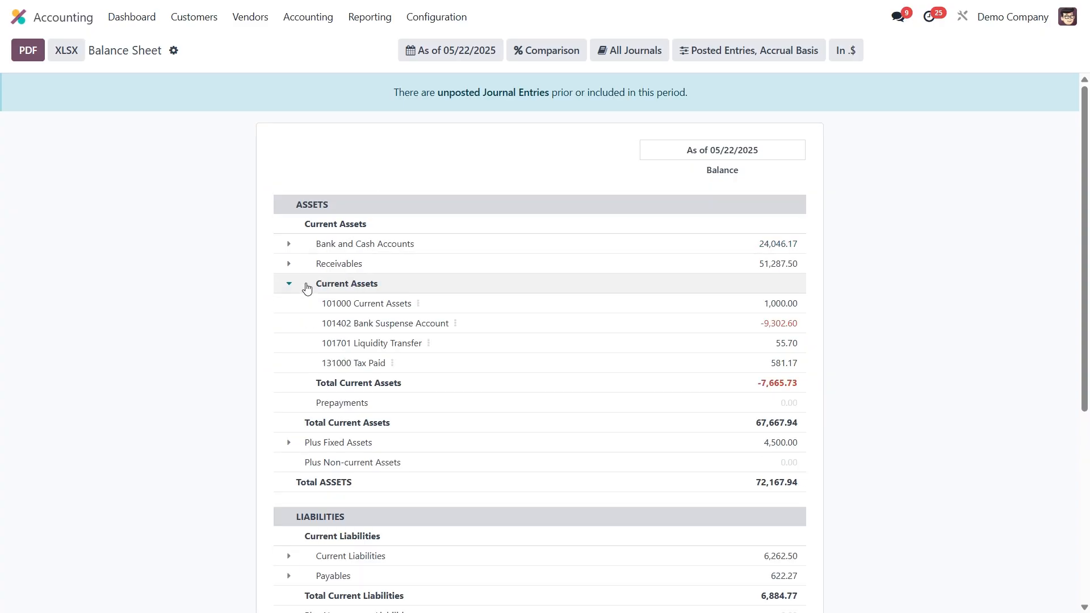